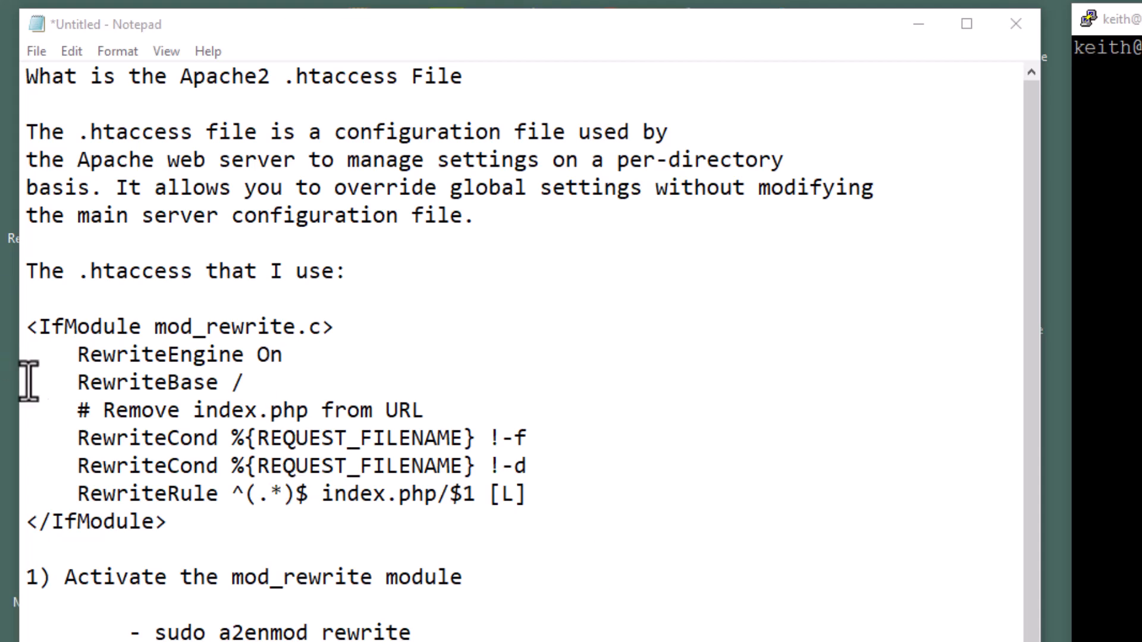
Highlight the .htaccess introduction in the notes, then clear the selection
{"action": "left_click_drag", "start_coordinate": [26, 132], "coordinate": [156, 132]}
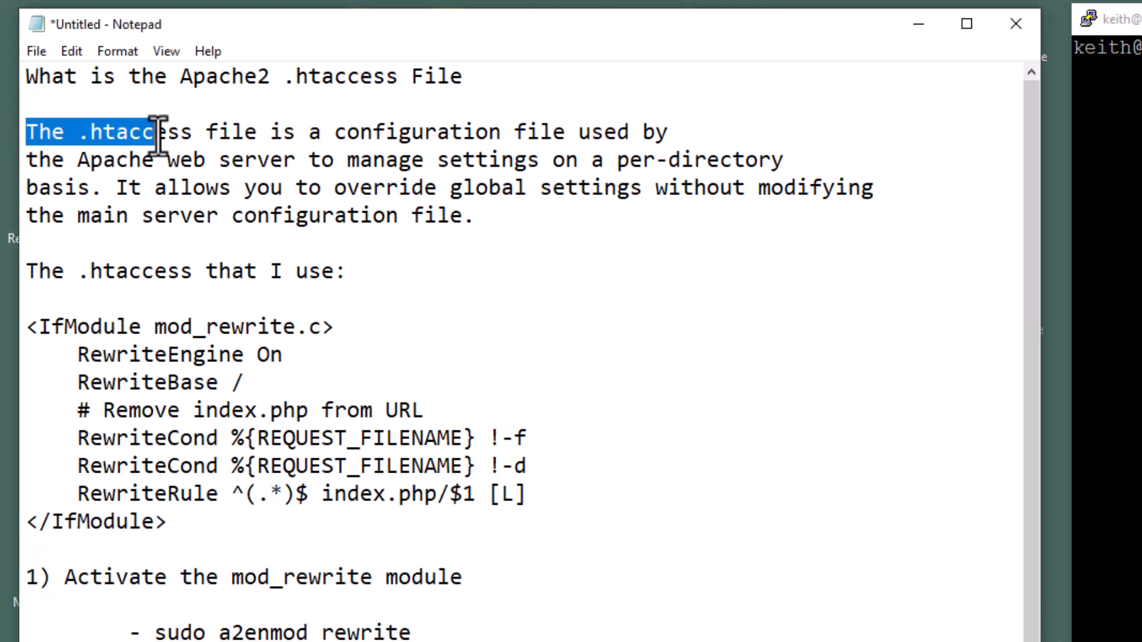
{"action": "left_click_drag", "start_coordinate": [153, 132], "coordinate": [472, 215]}
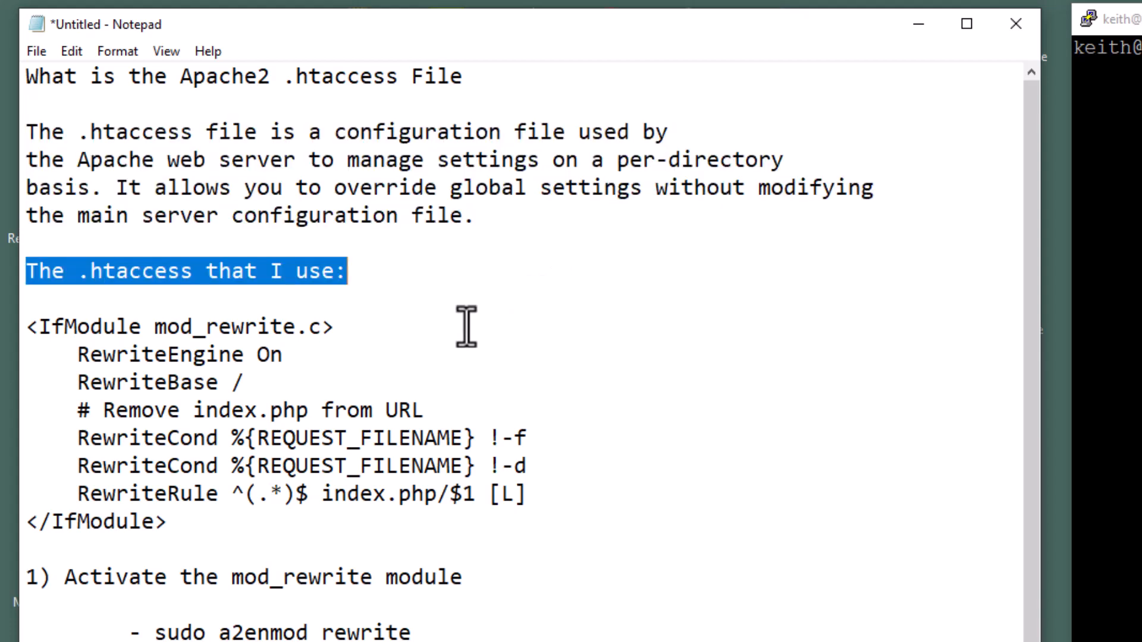
{"action": "left_click", "coordinate": [583, 318]}
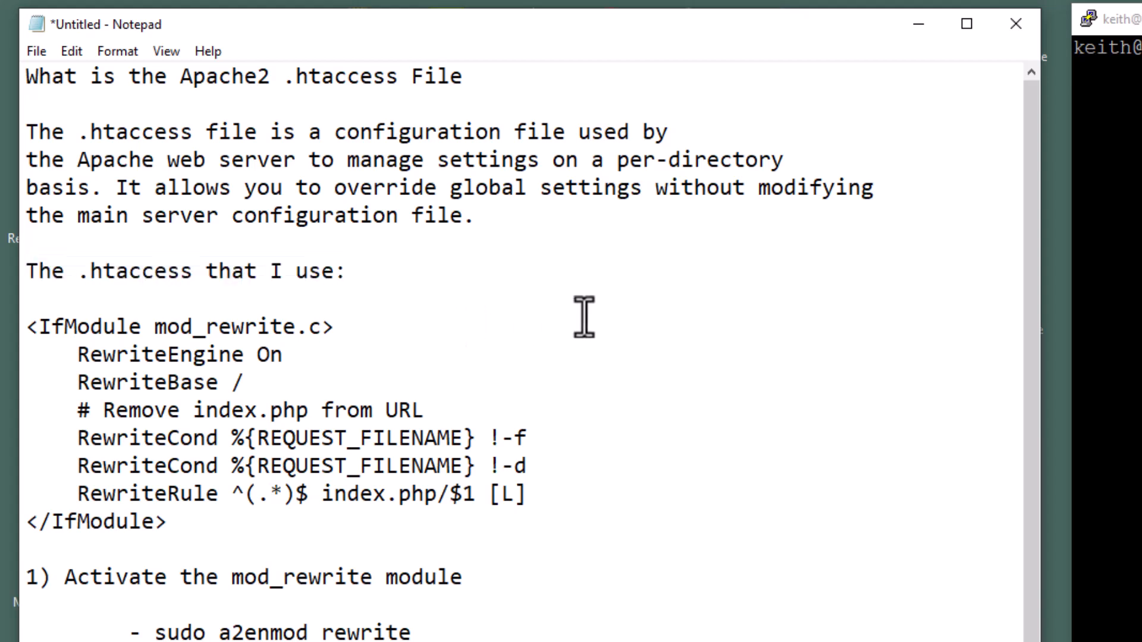
{"action": "left_click", "coordinate": [335, 325]}
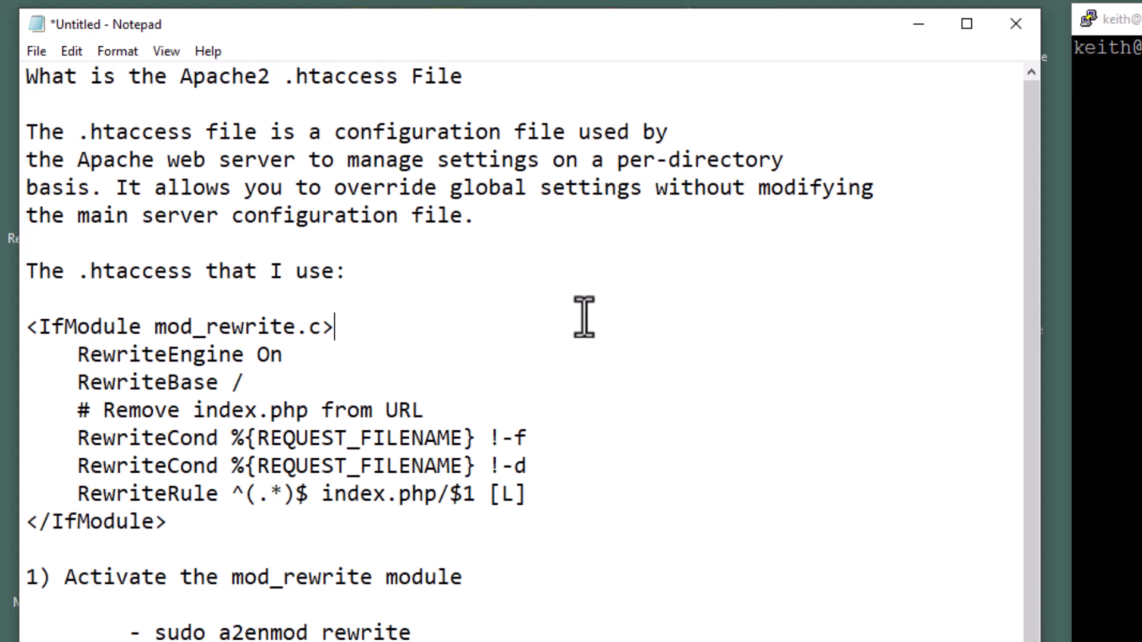
{"action": "mouse_move", "coordinate": [434, 353]}
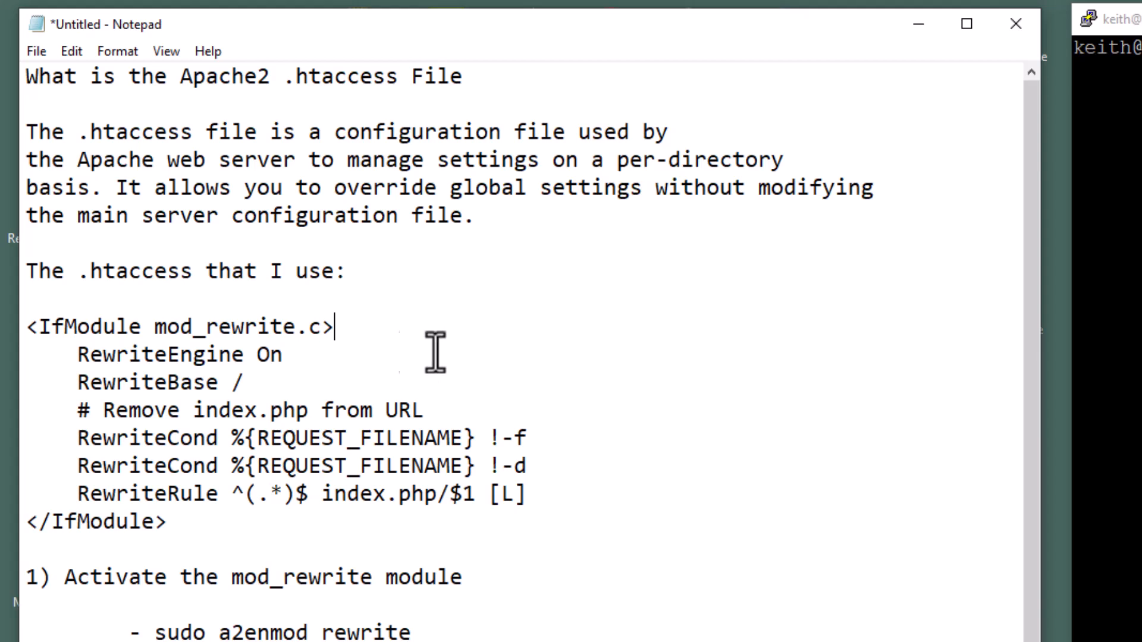
{"action": "mouse_move", "coordinate": [493, 363]}
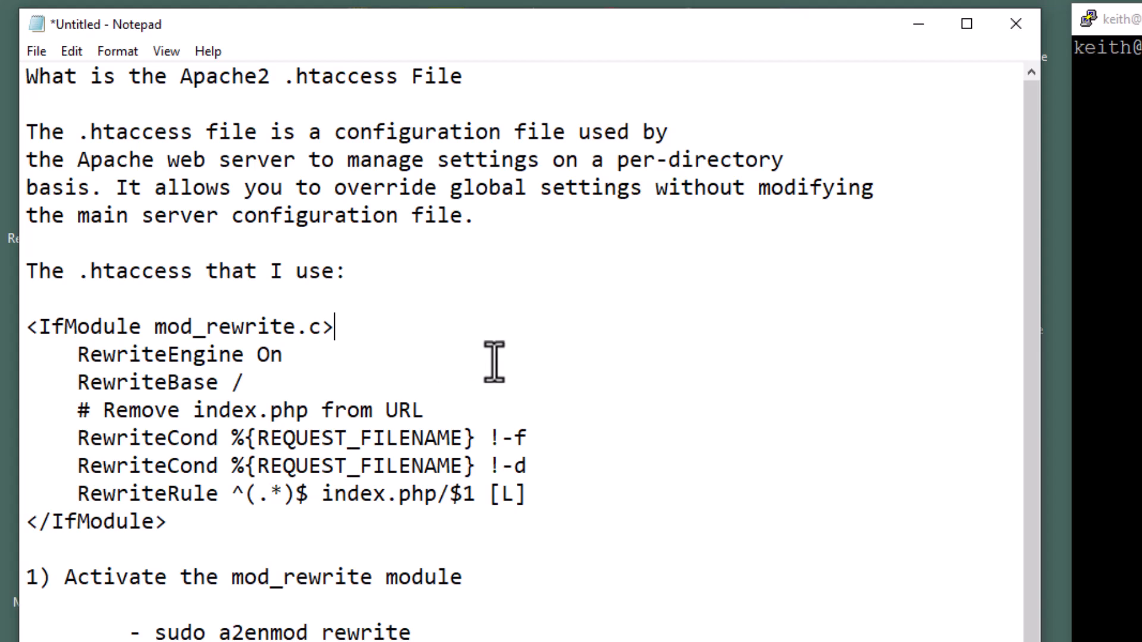
{"action": "mouse_move", "coordinate": [14, 324]}
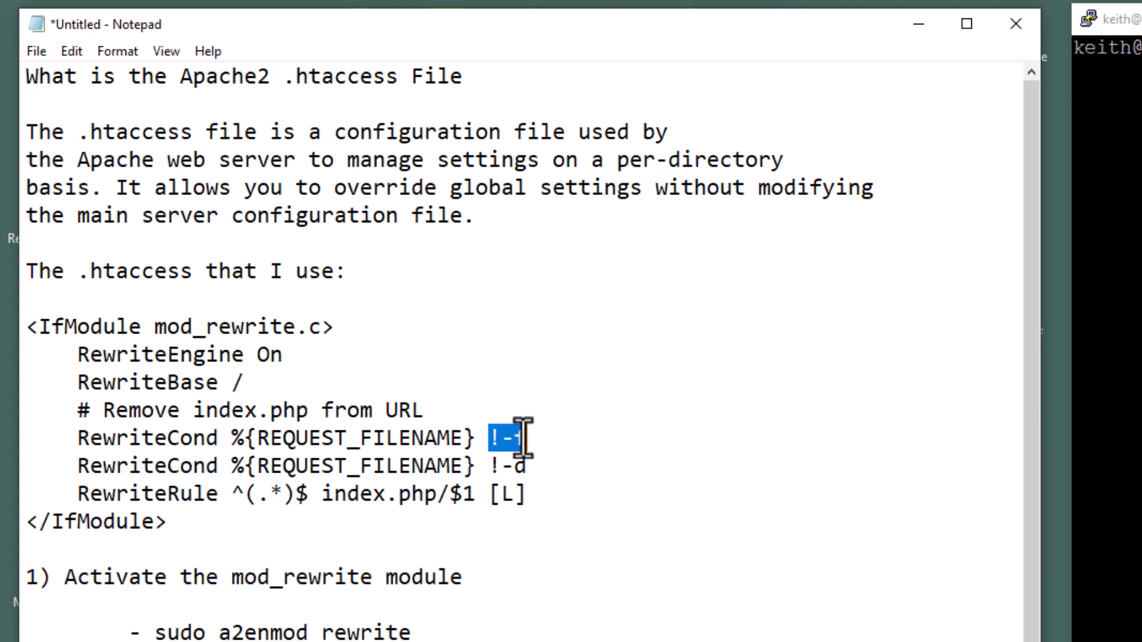
{"action": "mouse_move", "coordinate": [632, 462]}
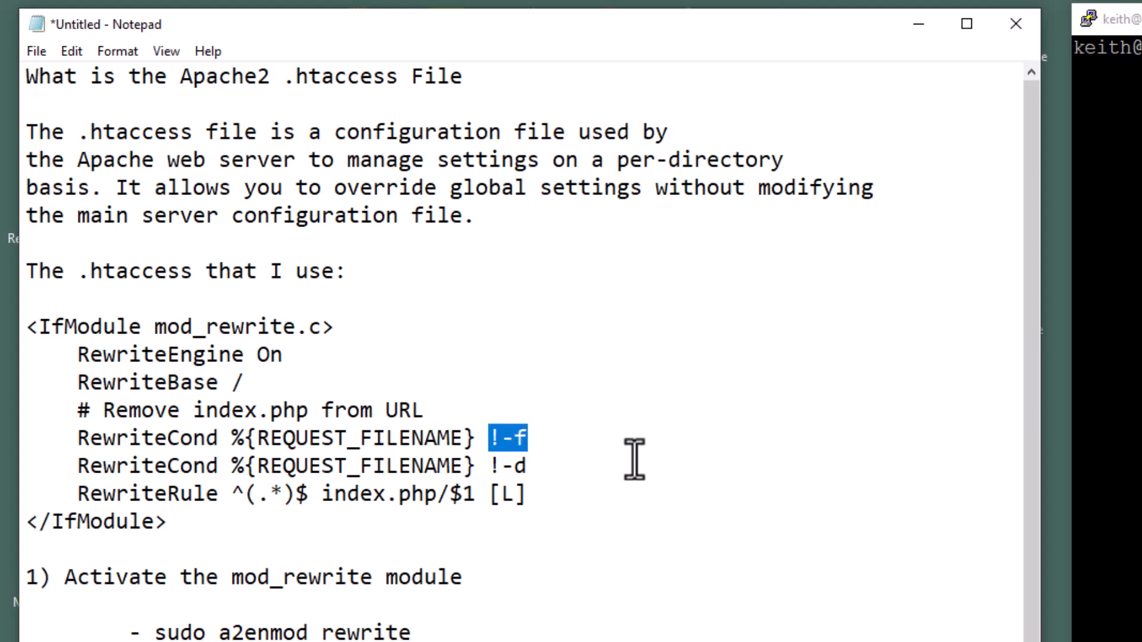
{"action": "mouse_move", "coordinate": [517, 473]}
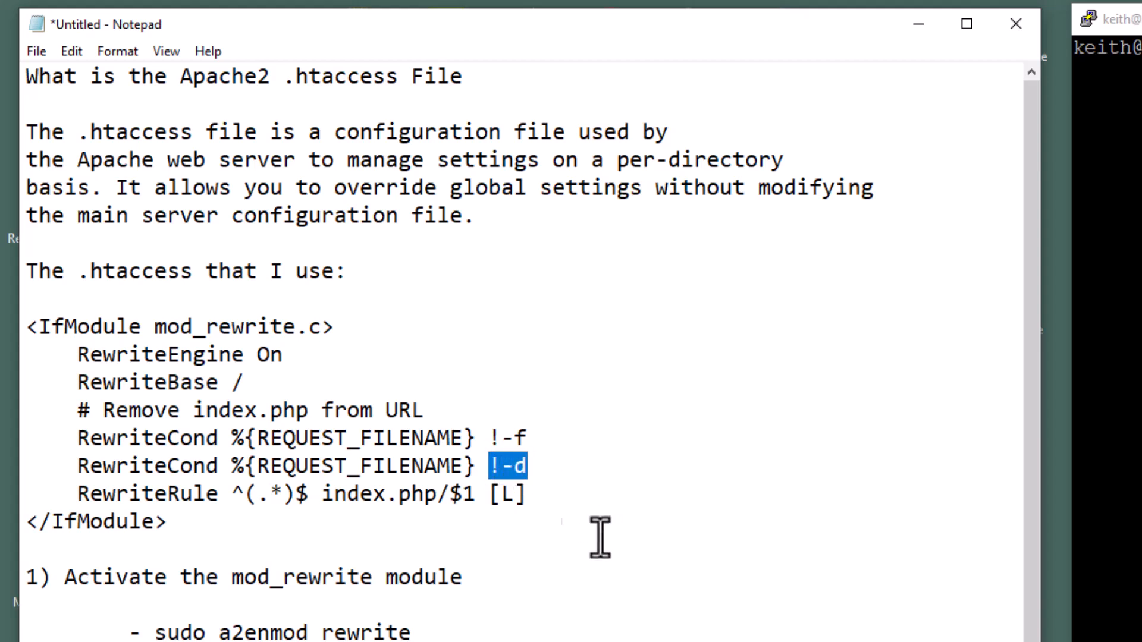
{"action": "mouse_move", "coordinate": [338, 506]}
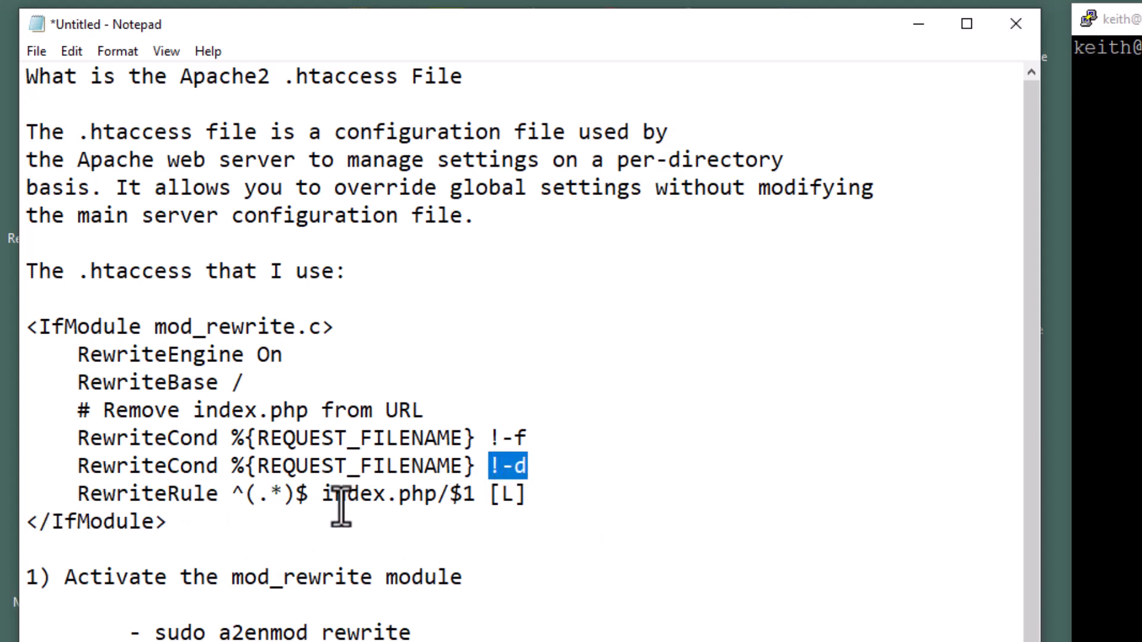
{"action": "mouse_move", "coordinate": [720, 521]}
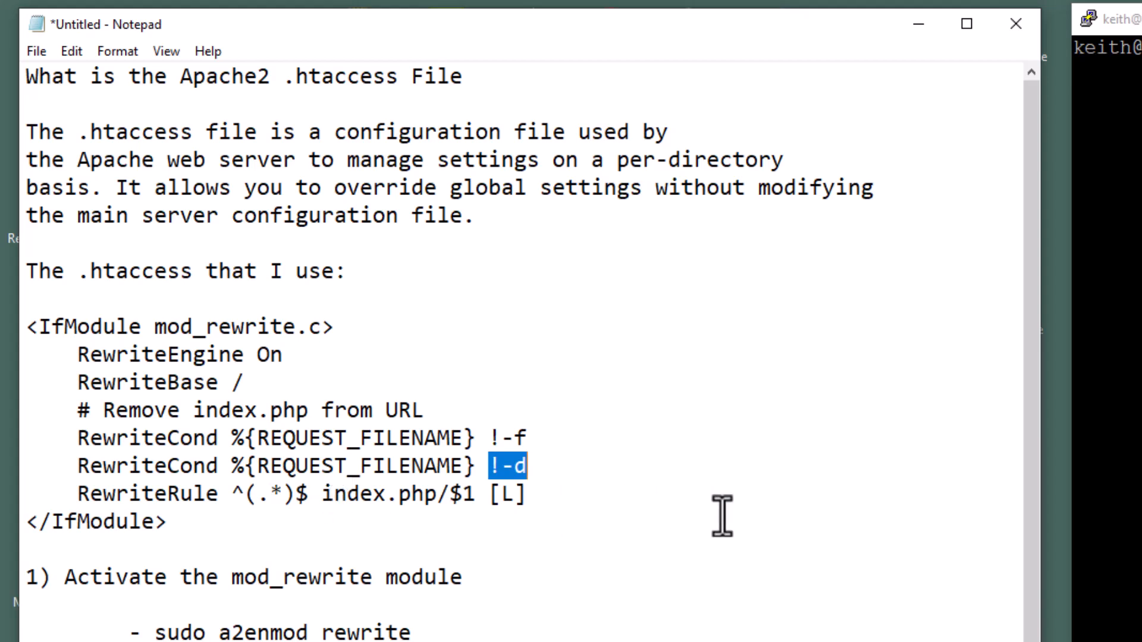
{"action": "mouse_move", "coordinate": [192, 357]}
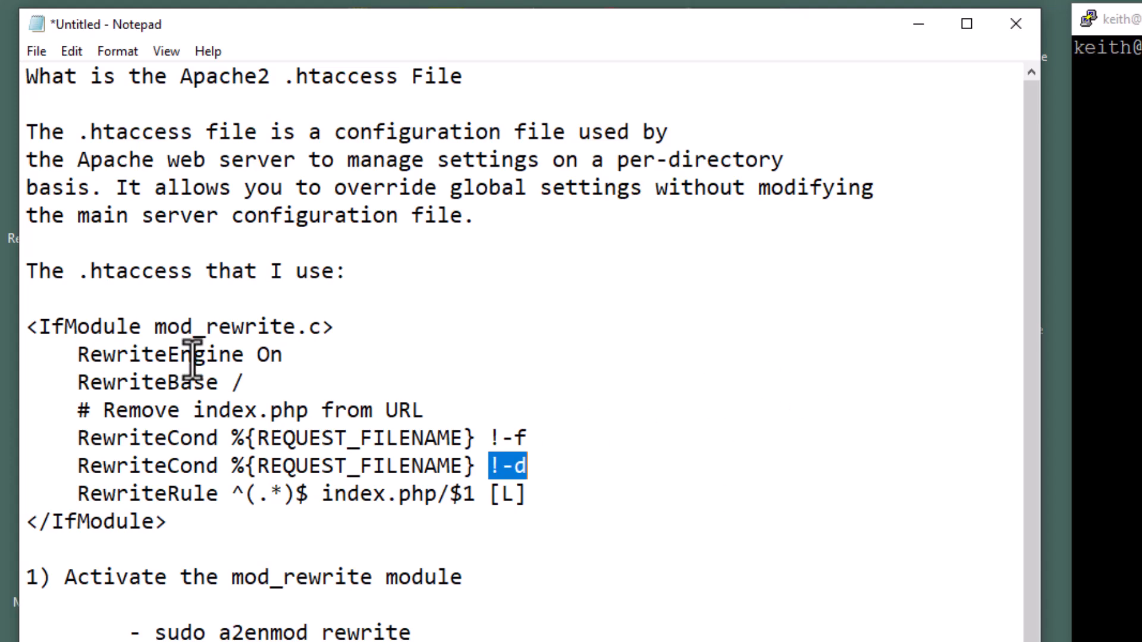
Copy the 'sudo a2enmod rewrite' command from step 1 of the notes
{"action": "scroll", "scroll_direction": "down", "scroll_amount": 3}
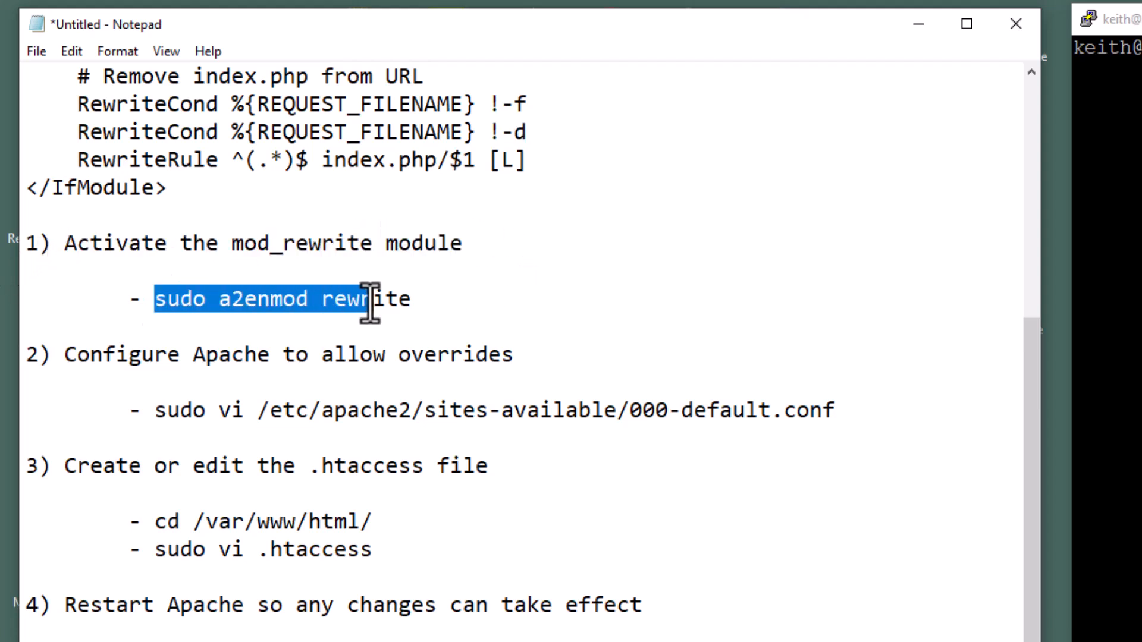
{"action": "right_click", "coordinate": [371, 298]}
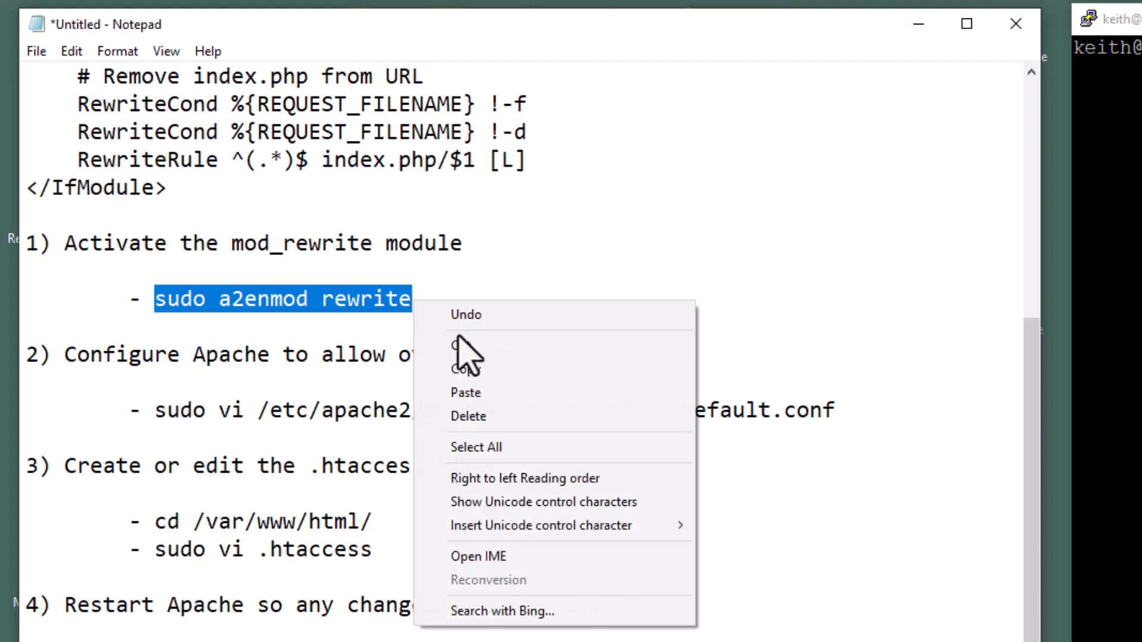
{"action": "left_click", "coordinate": [786, 218]}
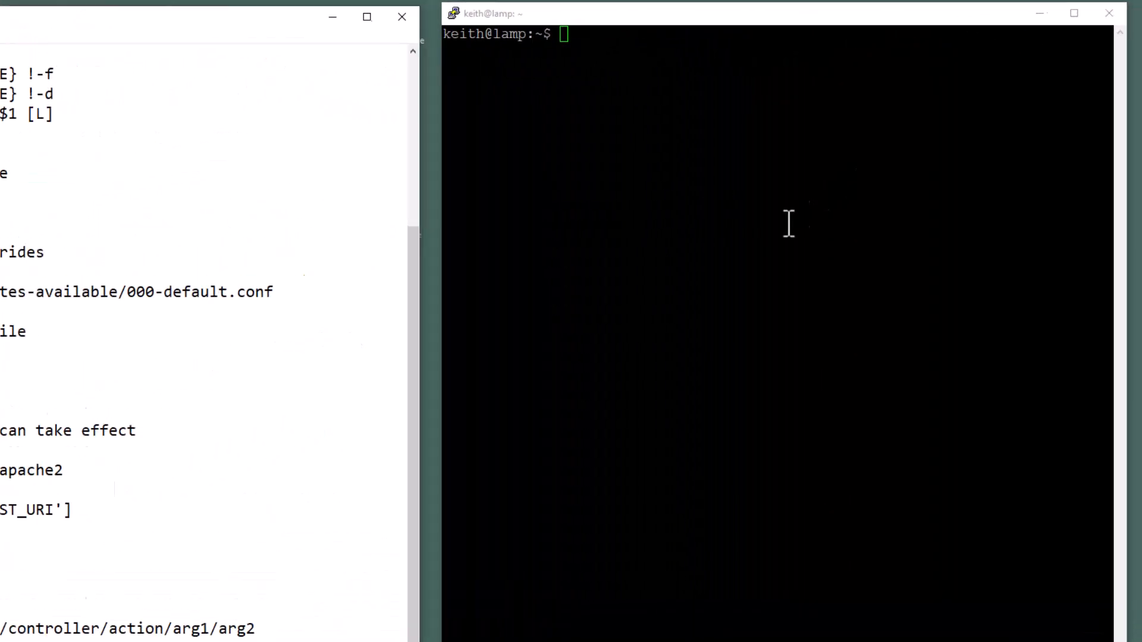
Run 'sudo a2enmod rewrite' in the shell, which reports rewrite already enabled
{"action": "type", "text": "sudo a2enmod rewrite"}
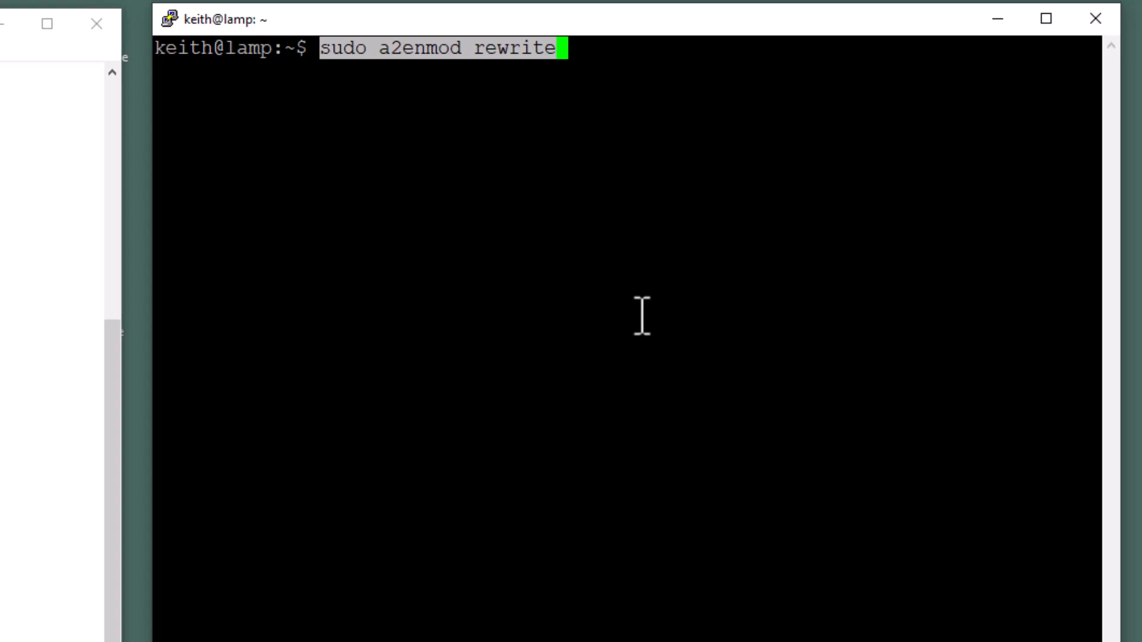
{"action": "key", "text": "Return"}
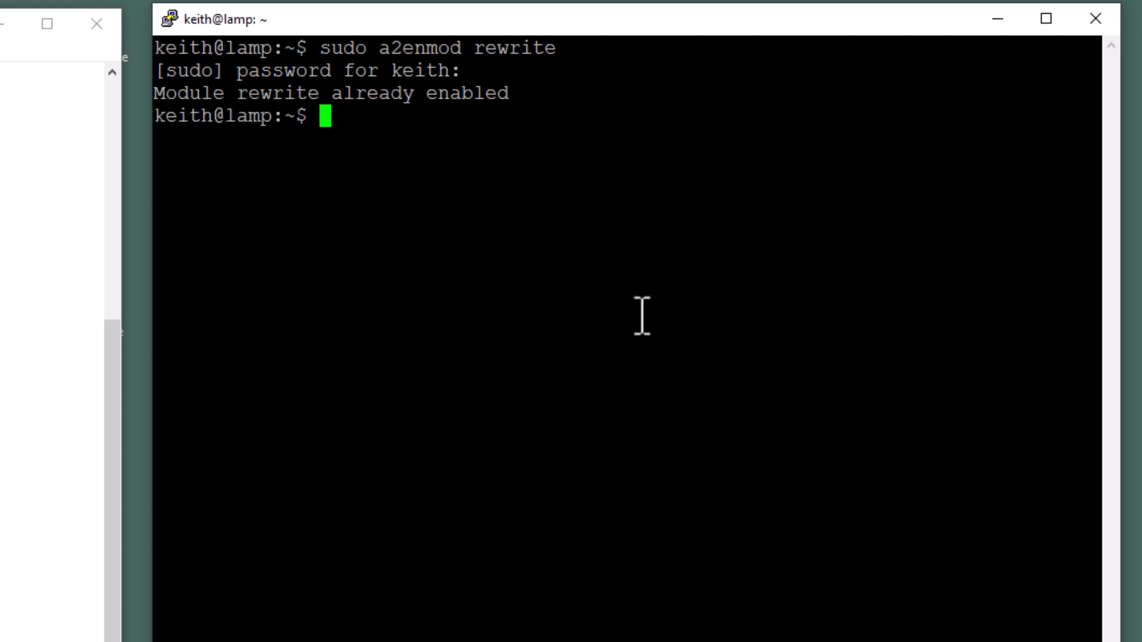
{"action": "mouse_move", "coordinate": [641, 317]}
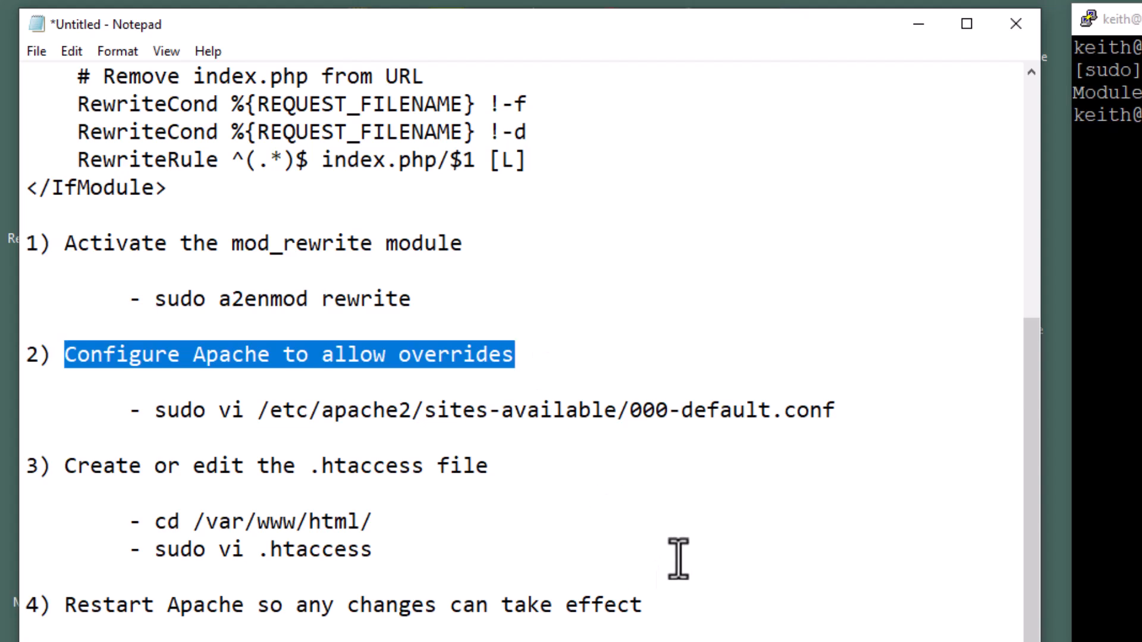
{"action": "mouse_move", "coordinate": [401, 448]}
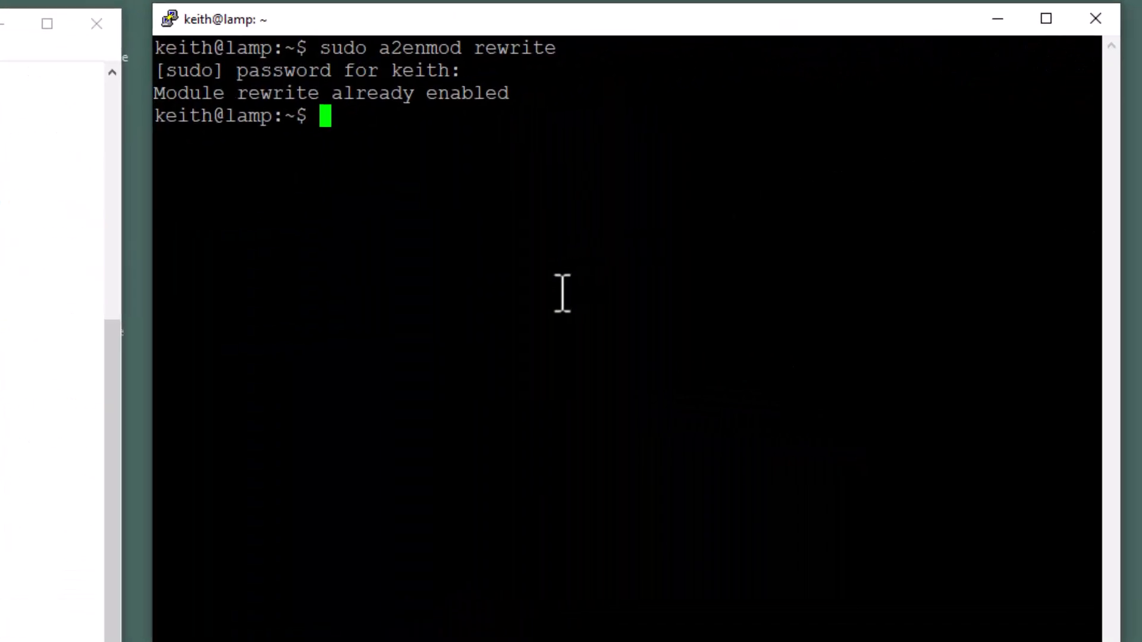
Open /etc/apache2/sites-available/000-default.conf in vi with sudo
{"action": "type", "text": "sudo vi /etc/apache2/sites-available/000-default.conf"}
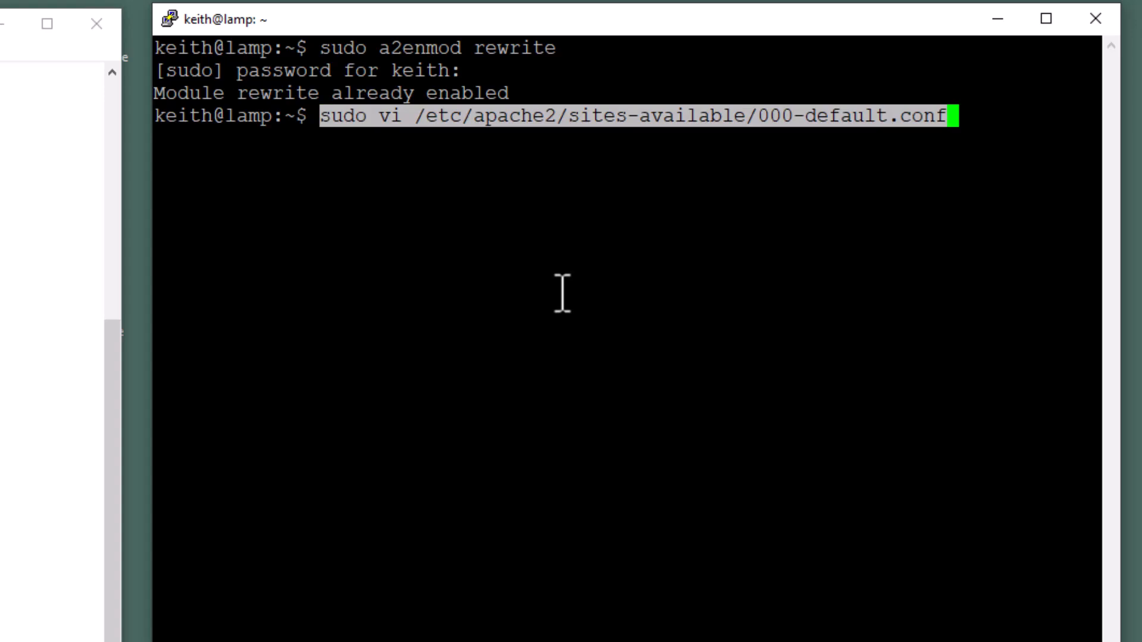
{"action": "mouse_move", "coordinate": [524, 302]}
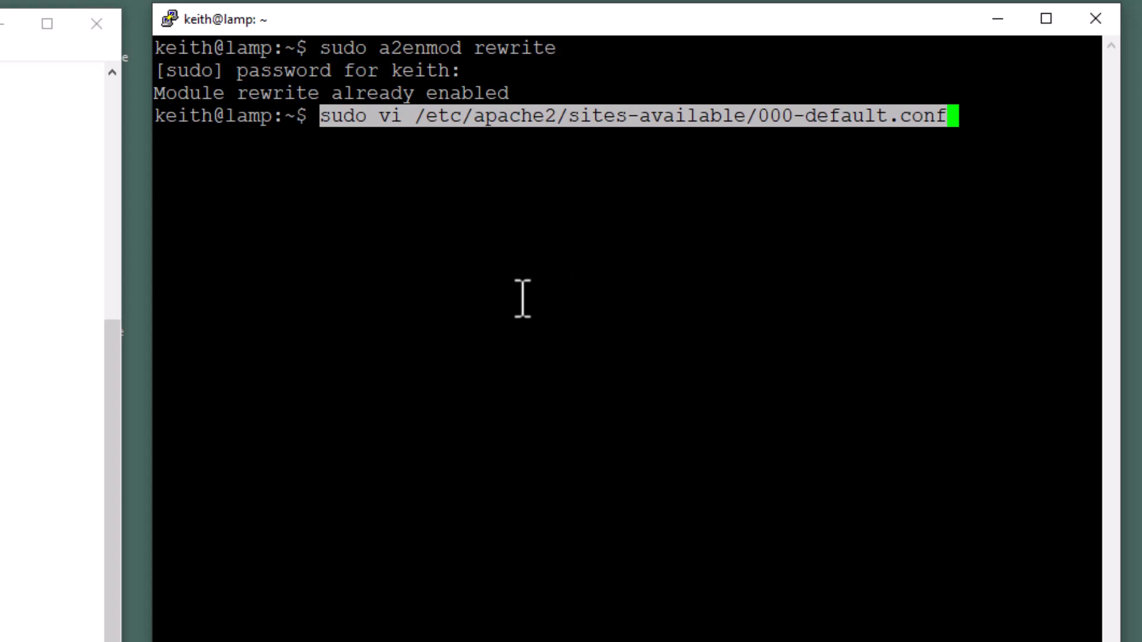
{"action": "key", "text": "Return"}
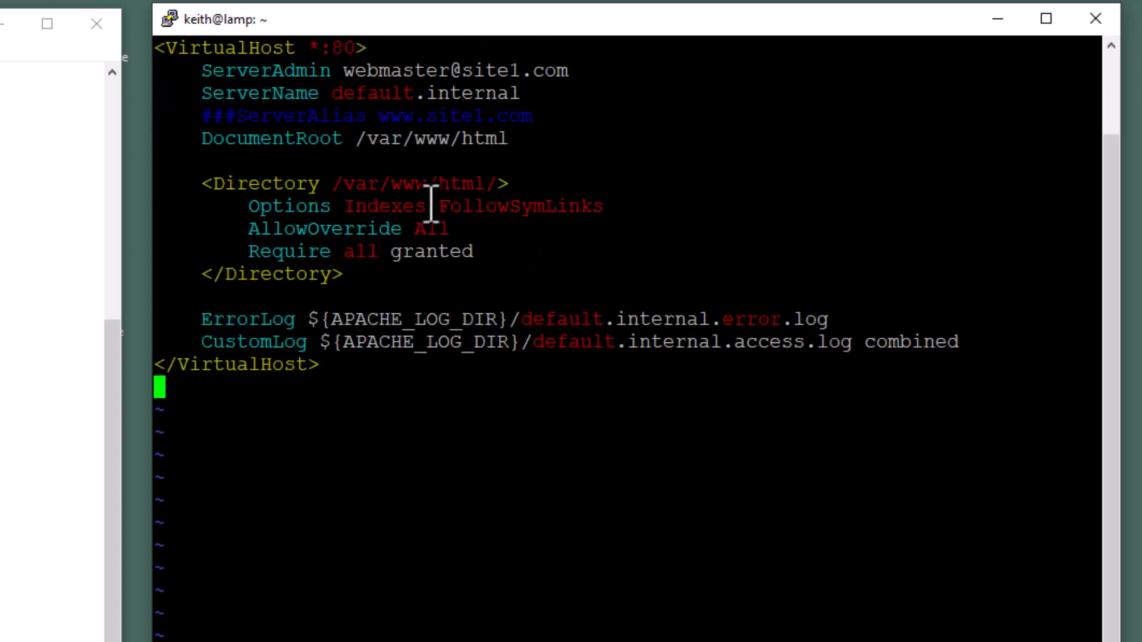
{"action": "mouse_move", "coordinate": [168, 197]}
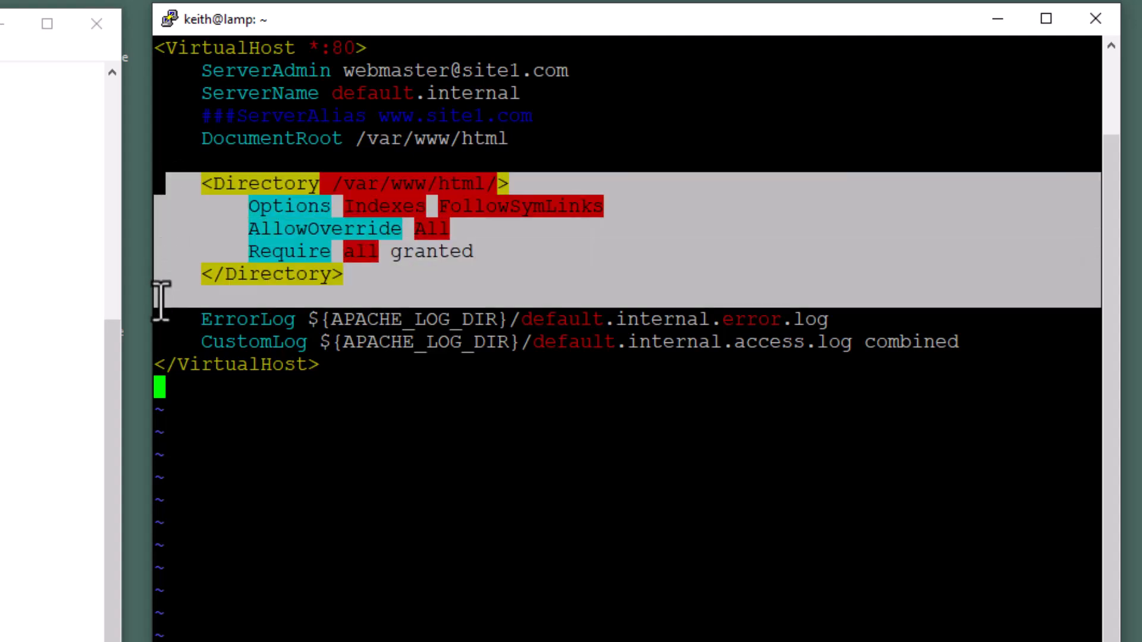
{"action": "mouse_move", "coordinate": [404, 554]}
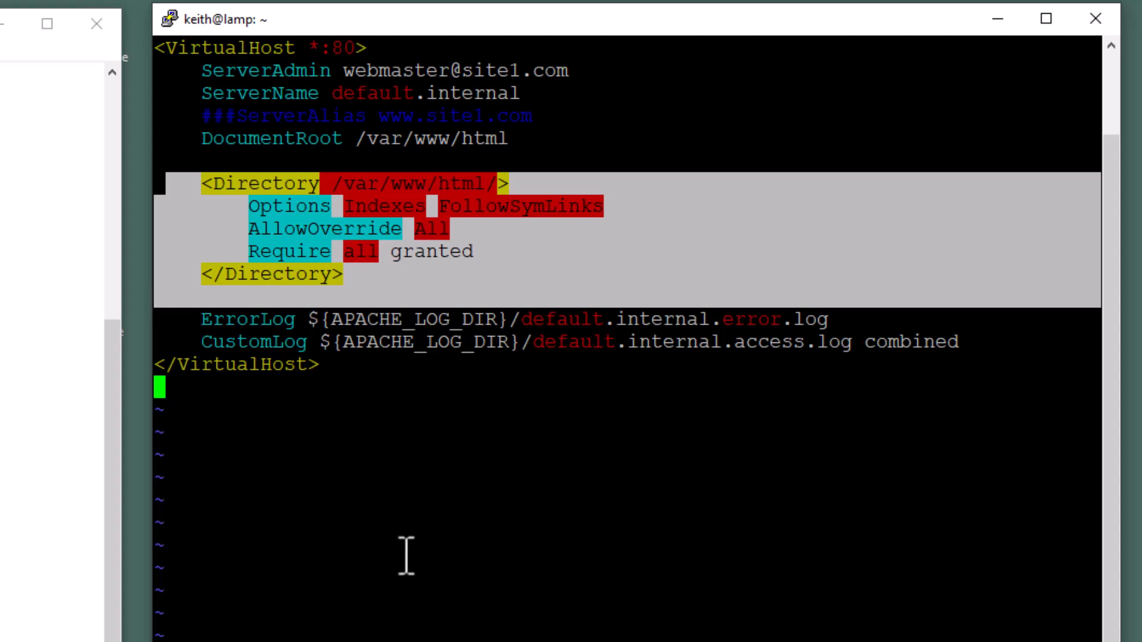
{"action": "mouse_move", "coordinate": [681, 214]}
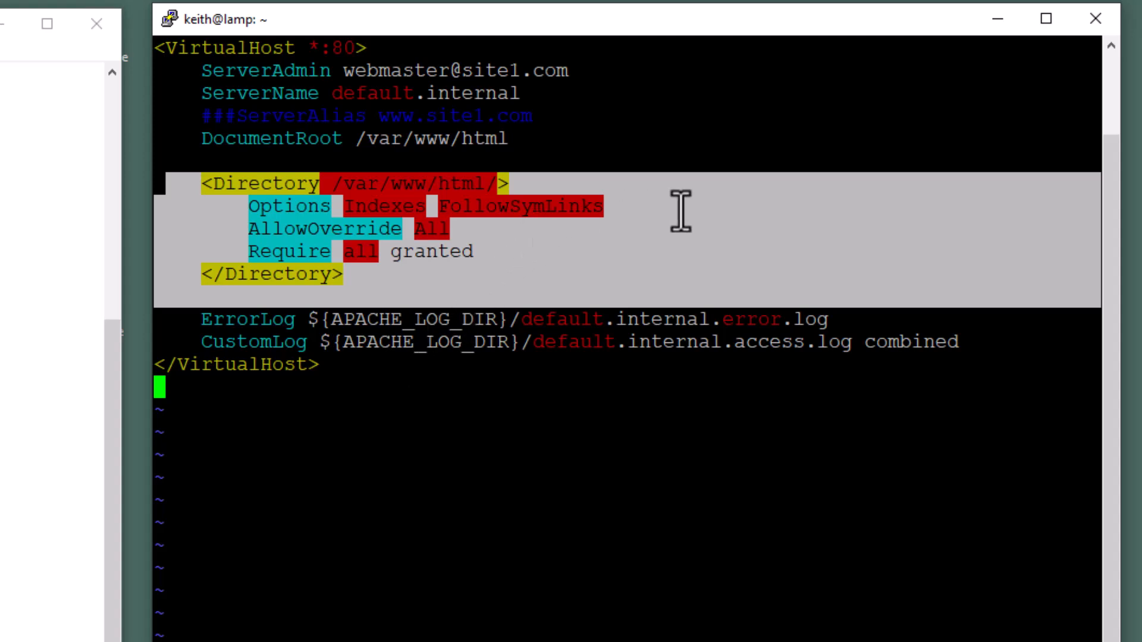
{"action": "mouse_move", "coordinate": [589, 248]}
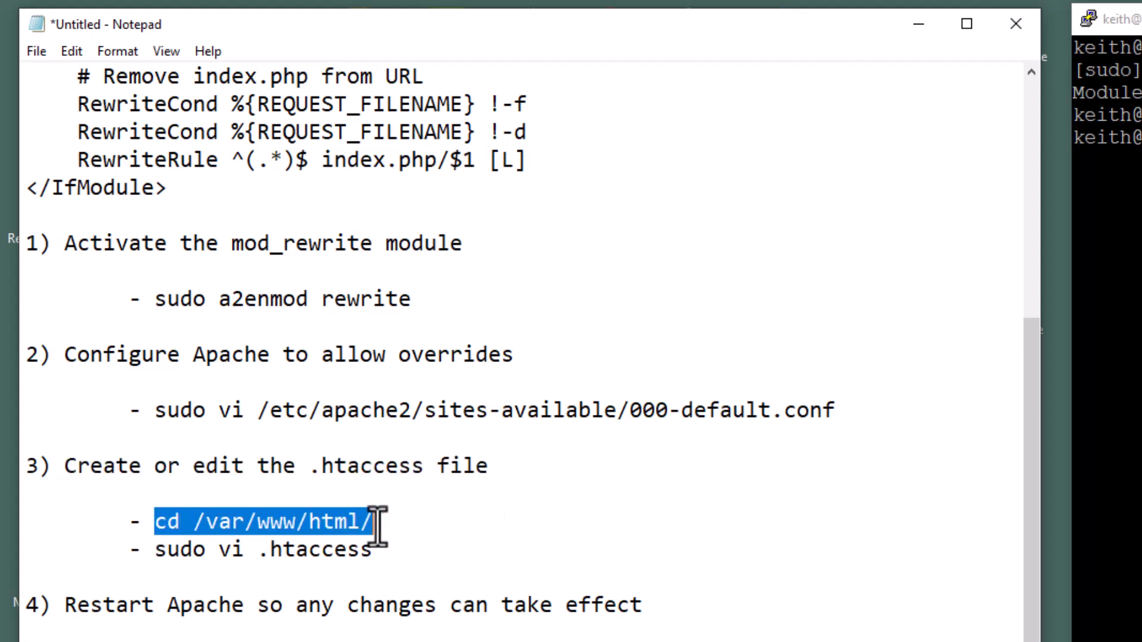
Copy the 'cd /var/www/html/' command from step 3 of the notes
{"action": "right_click", "coordinate": [371, 525]}
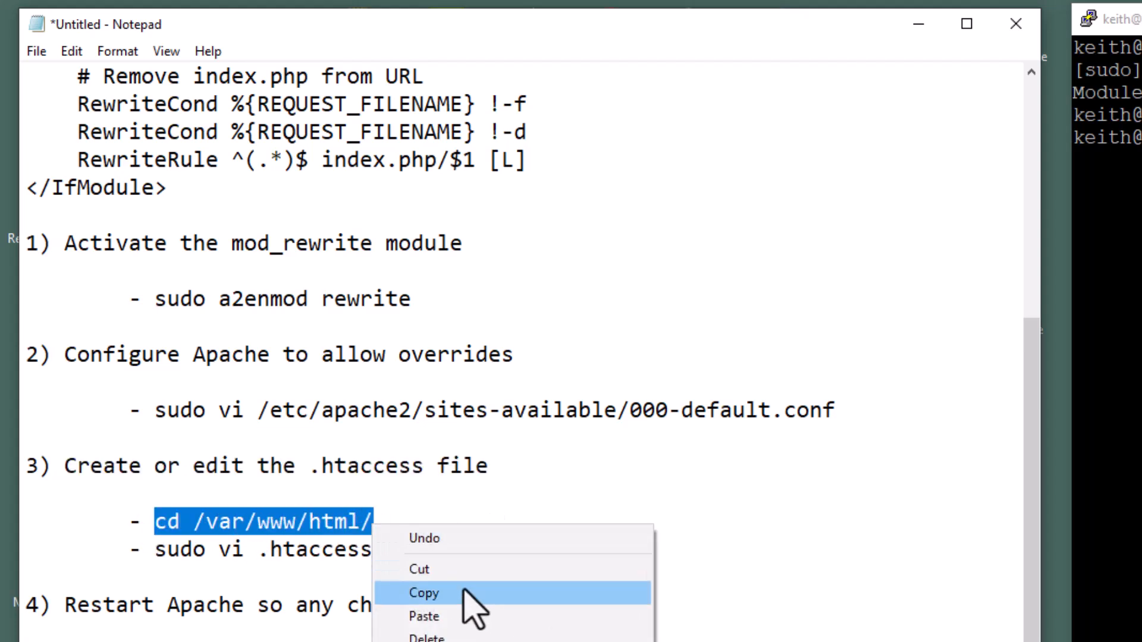
{"action": "left_click", "coordinate": [424, 593]}
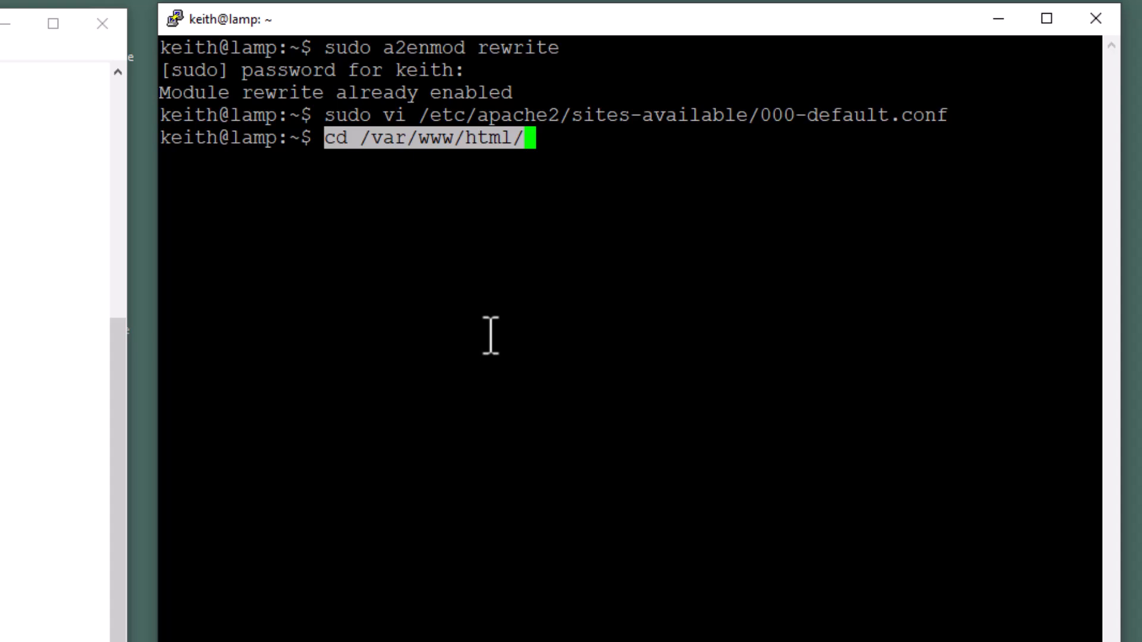
Change into /var/www/html and list it with 'vdir -a' to reveal .htaccess
{"action": "key", "text": "Return"}
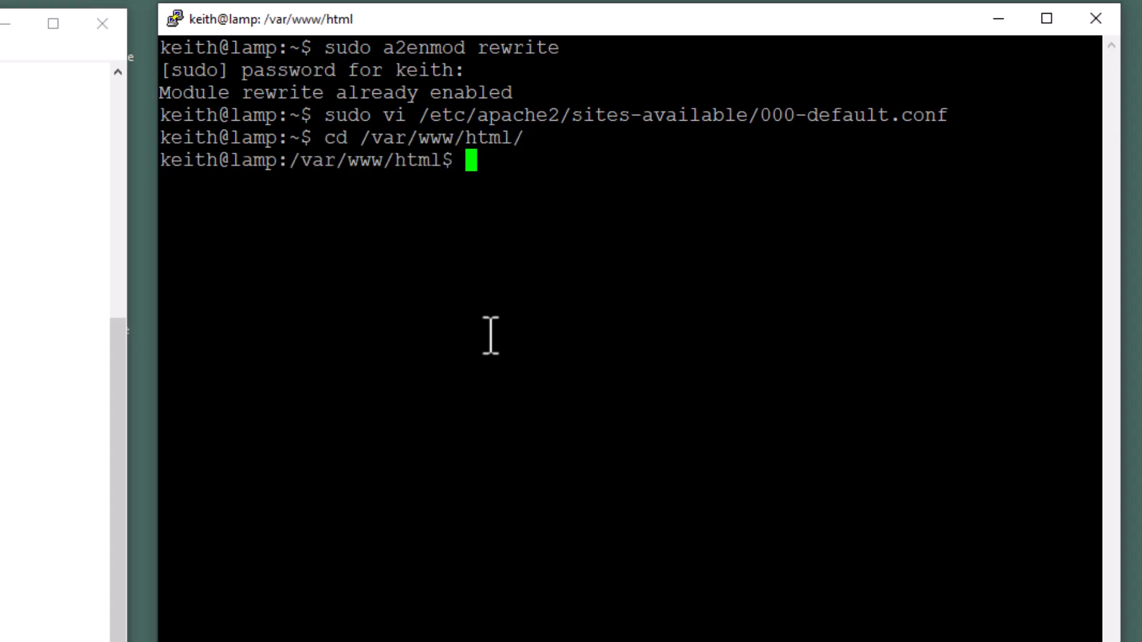
{"action": "mouse_move", "coordinate": [366, 273]}
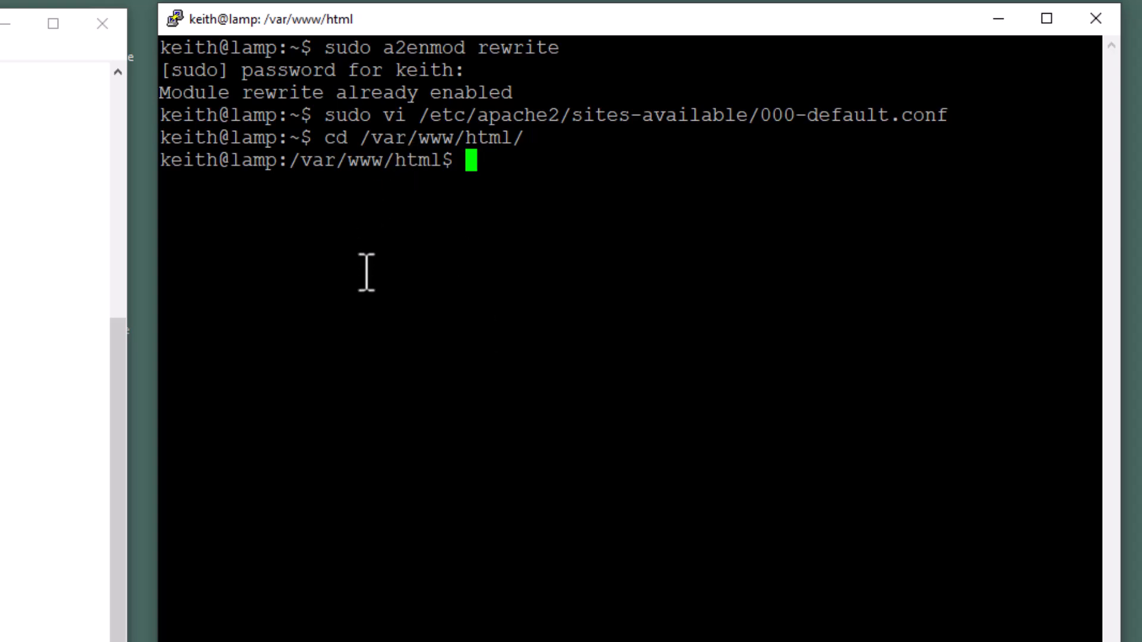
{"action": "type", "text": "vdir"}
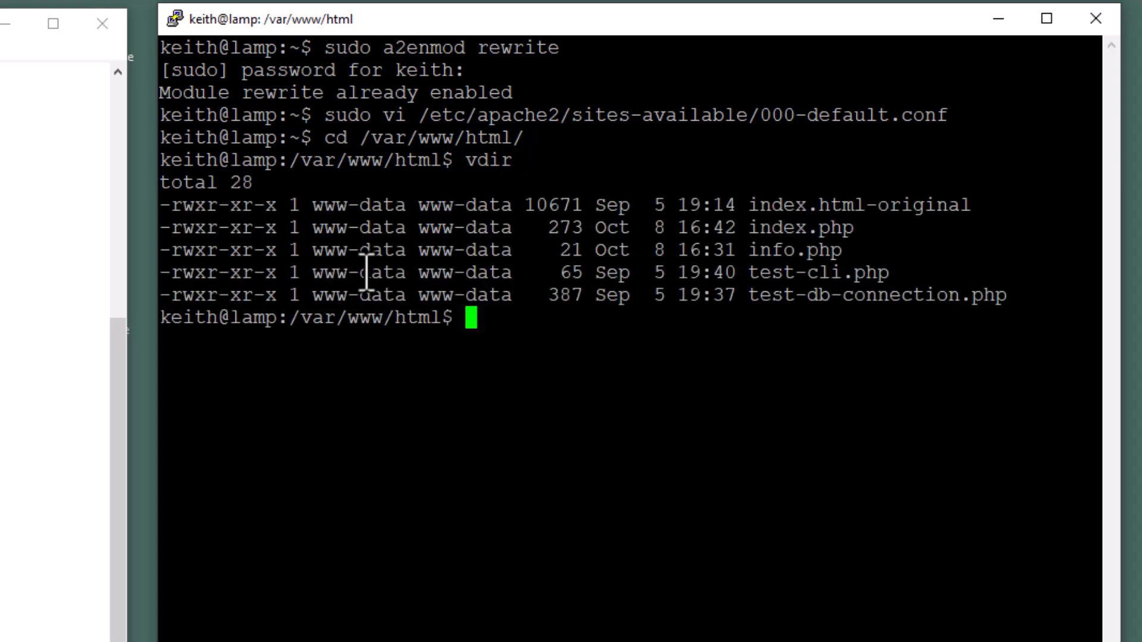
{"action": "mouse_move", "coordinate": [705, 424]}
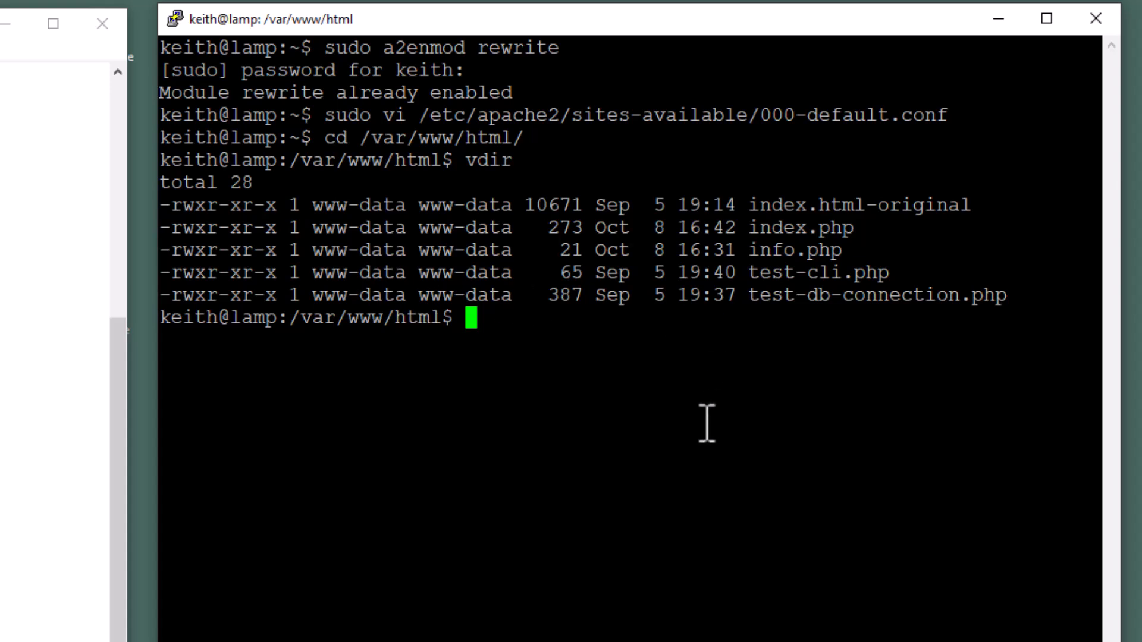
{"action": "type", "text": "vdir -"}
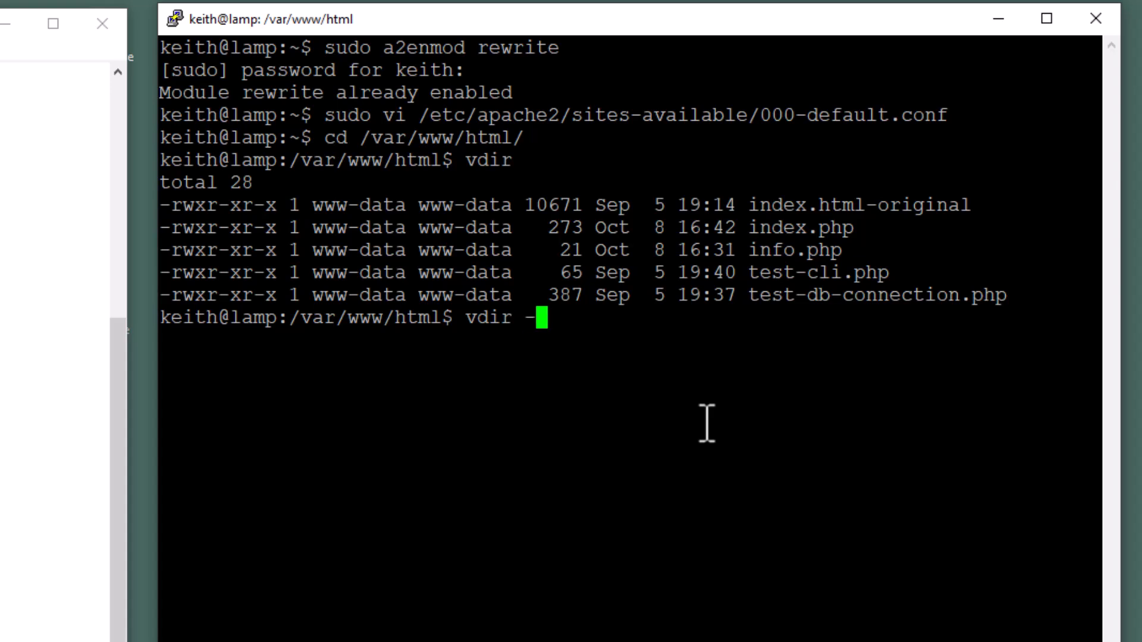
{"action": "type", "text": "a"}
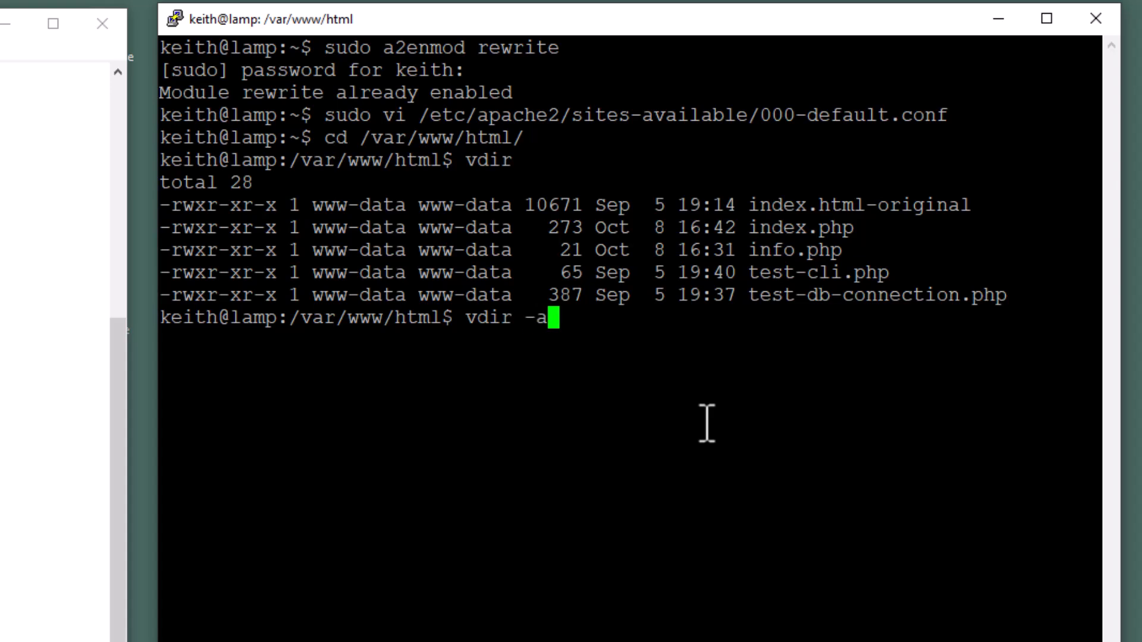
{"action": "key", "text": "Return"}
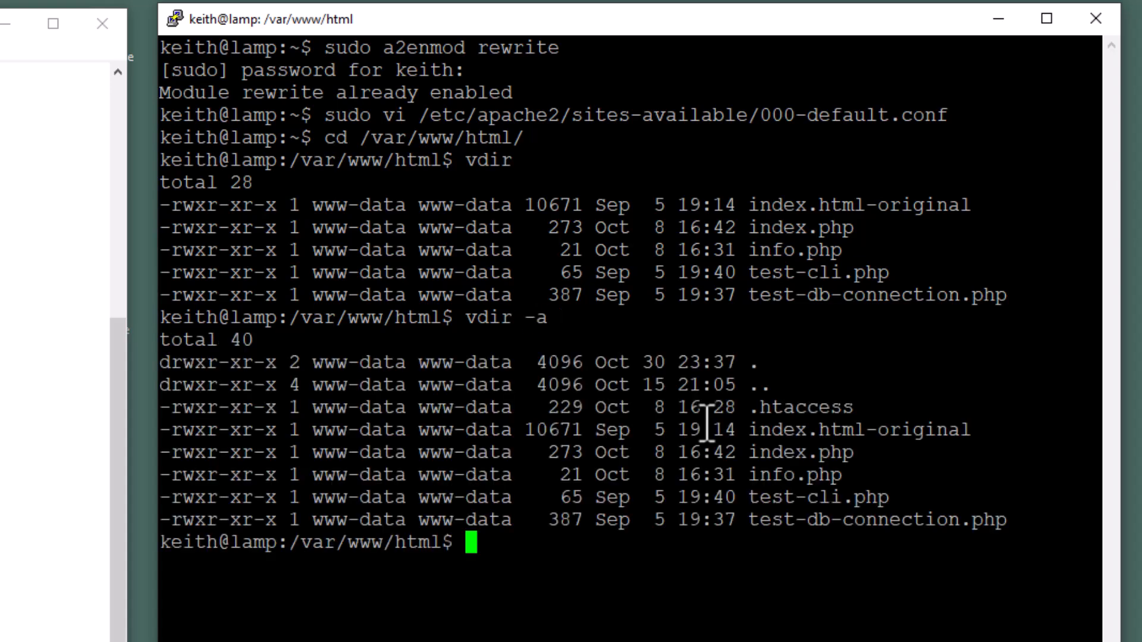
{"action": "mouse_move", "coordinate": [846, 407]}
{"action": "type", "text": "sudo vi .htaccess"}
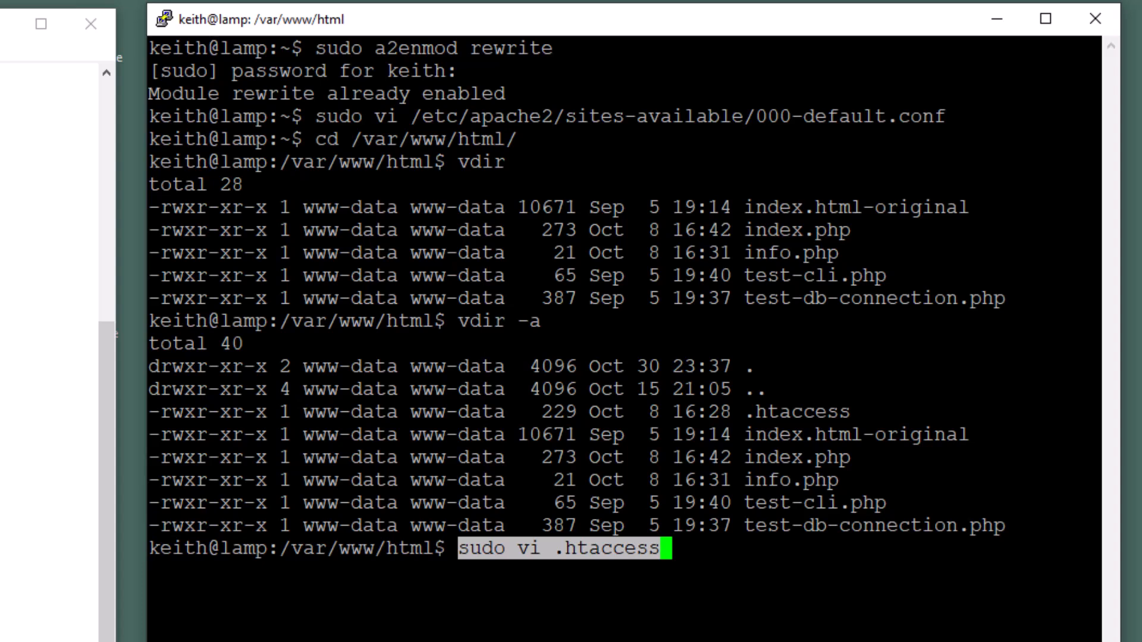
Open .htaccess in vi and quit with :q without edits
{"action": "key", "text": "Return"}
{"action": "type", "text": ":"}
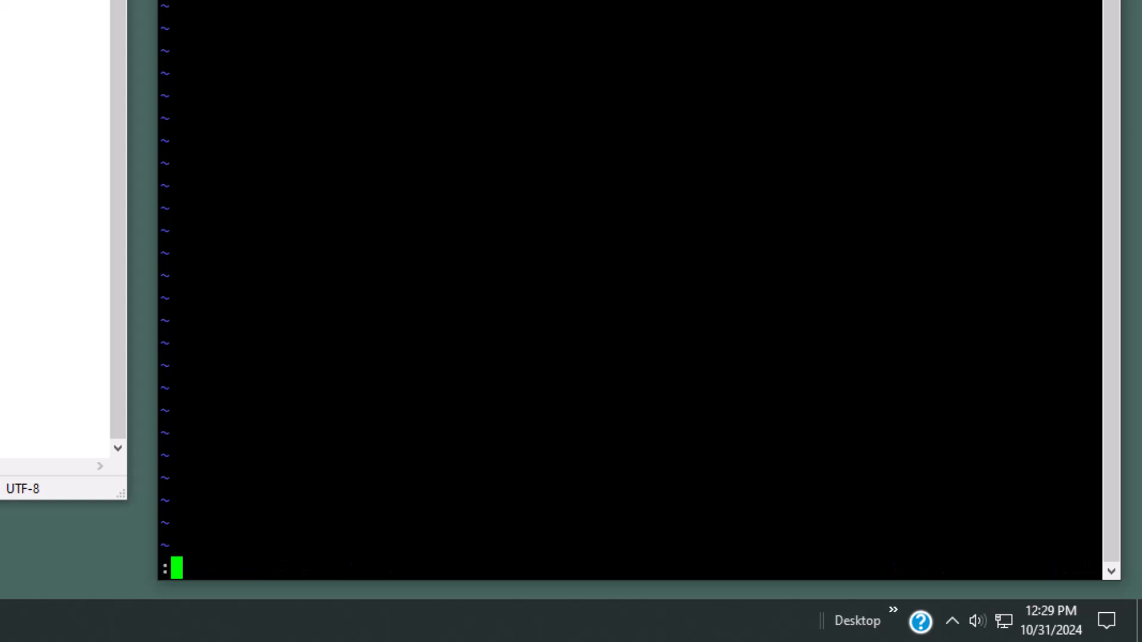
{"action": "type", "text": "q"}
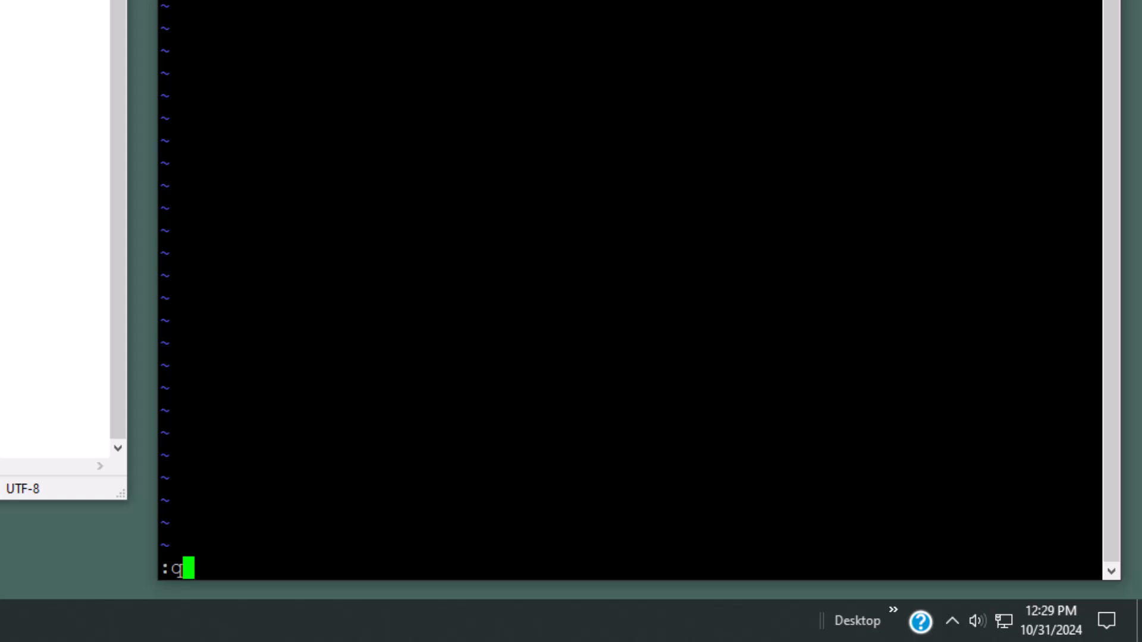
{"action": "key", "text": "Return"}
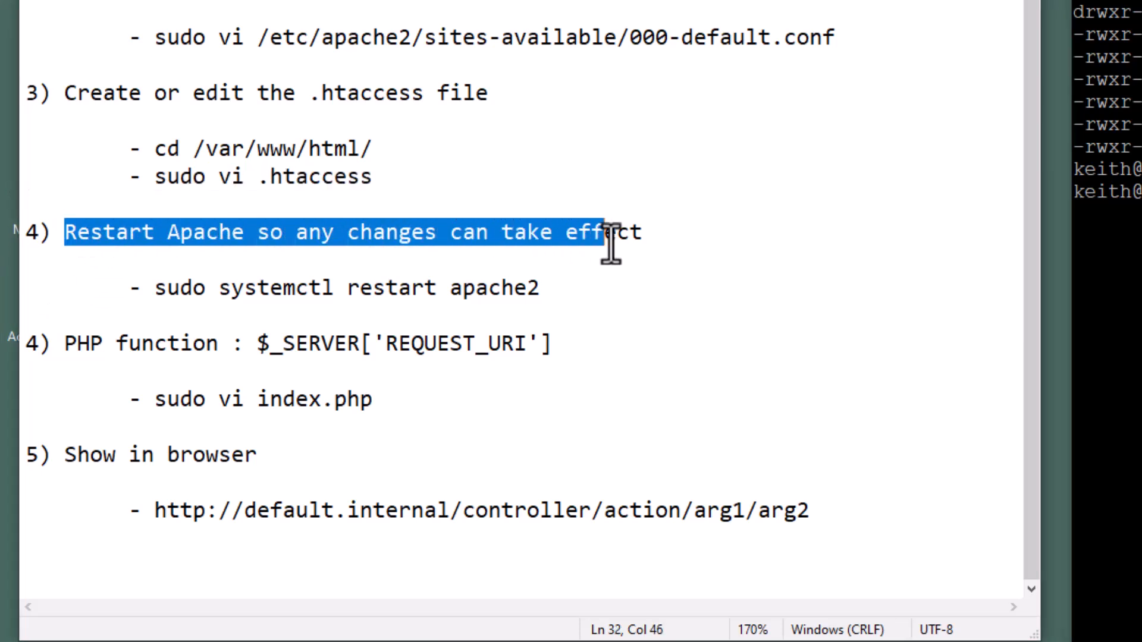
Restart Apache with 'sudo systemctl restart apache2' taken from step 4 of the notes
{"action": "left_click", "coordinate": [185, 288]}
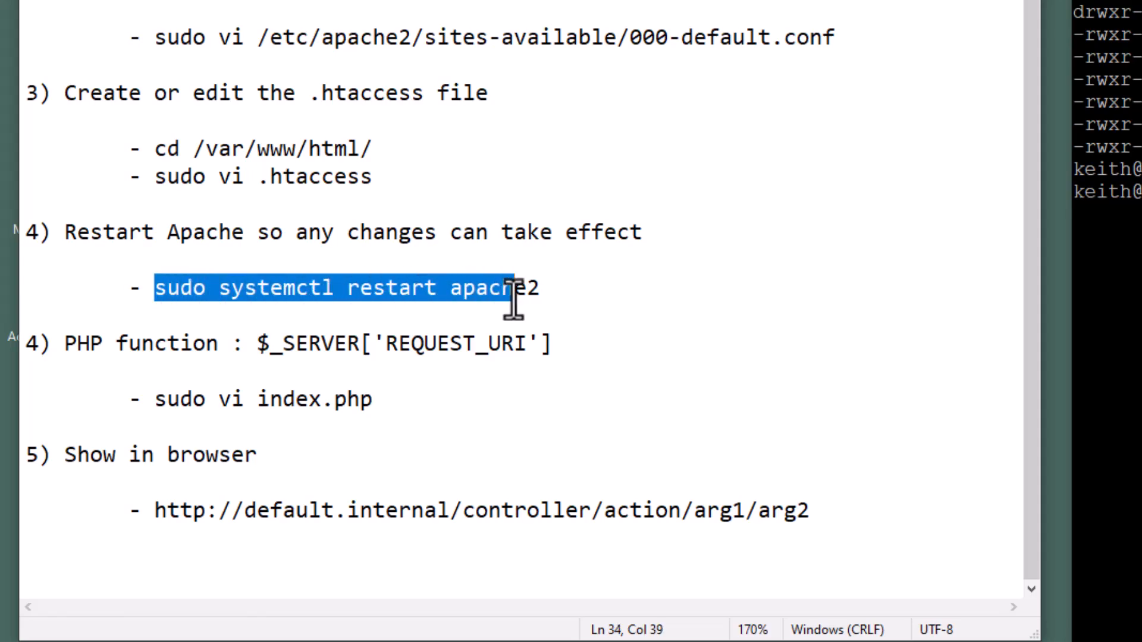
{"action": "right_click", "coordinate": [525, 298]}
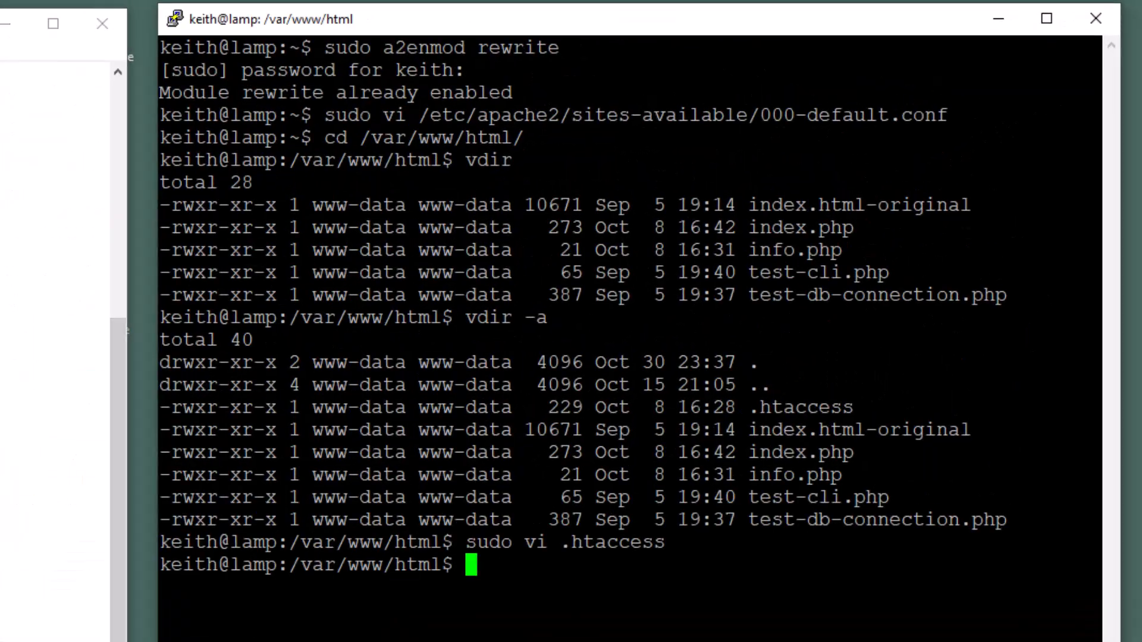
{"action": "type", "text": "sudo systemctl restart apache2"}
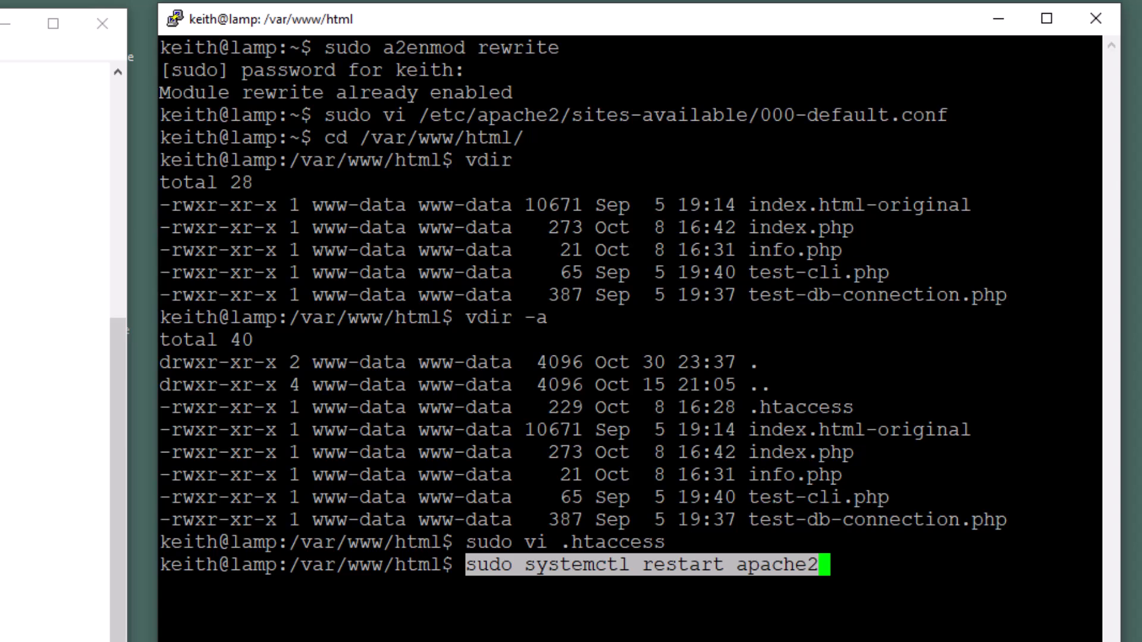
{"action": "key", "text": "Return"}
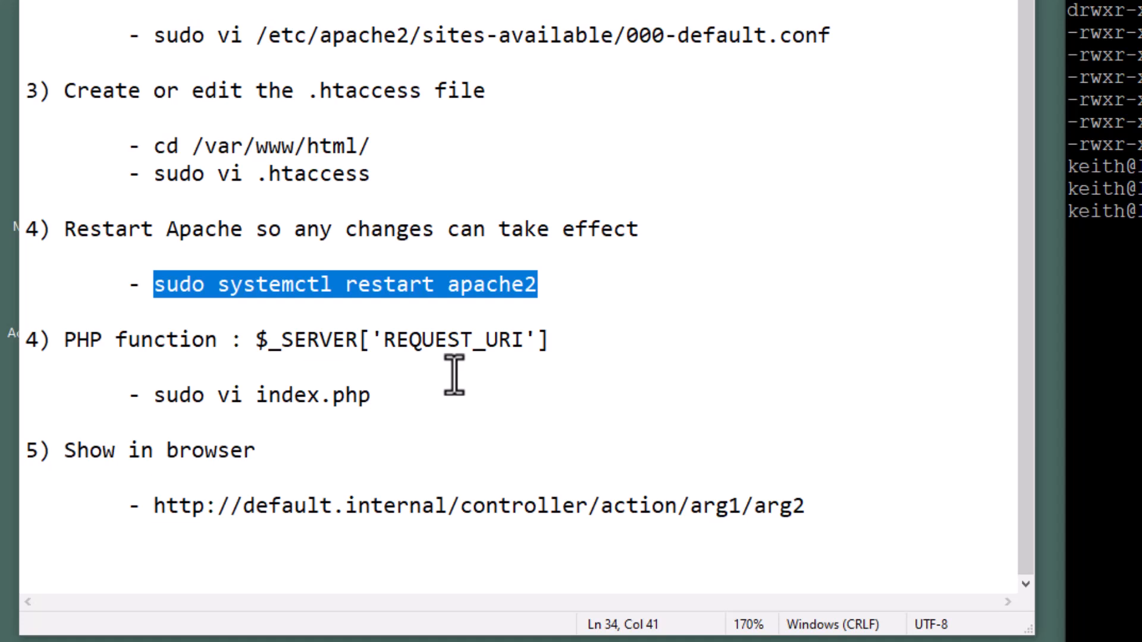
{"action": "mouse_move", "coordinate": [179, 339]}
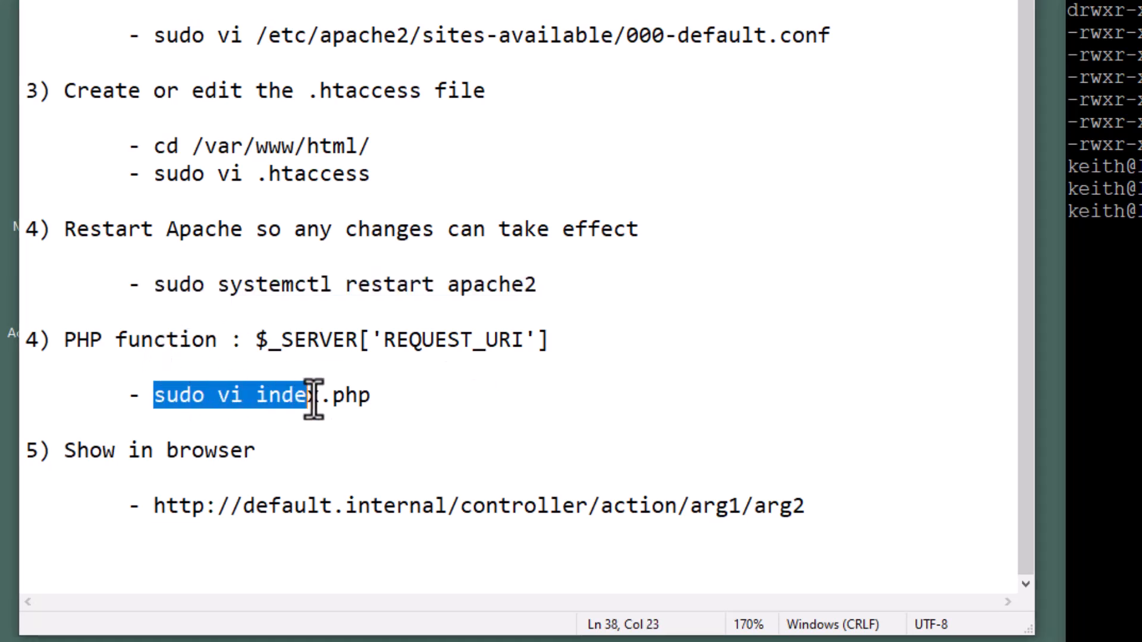
Copy the 'sudo vi index.php' command from the notes
{"action": "right_click", "coordinate": [343, 396]}
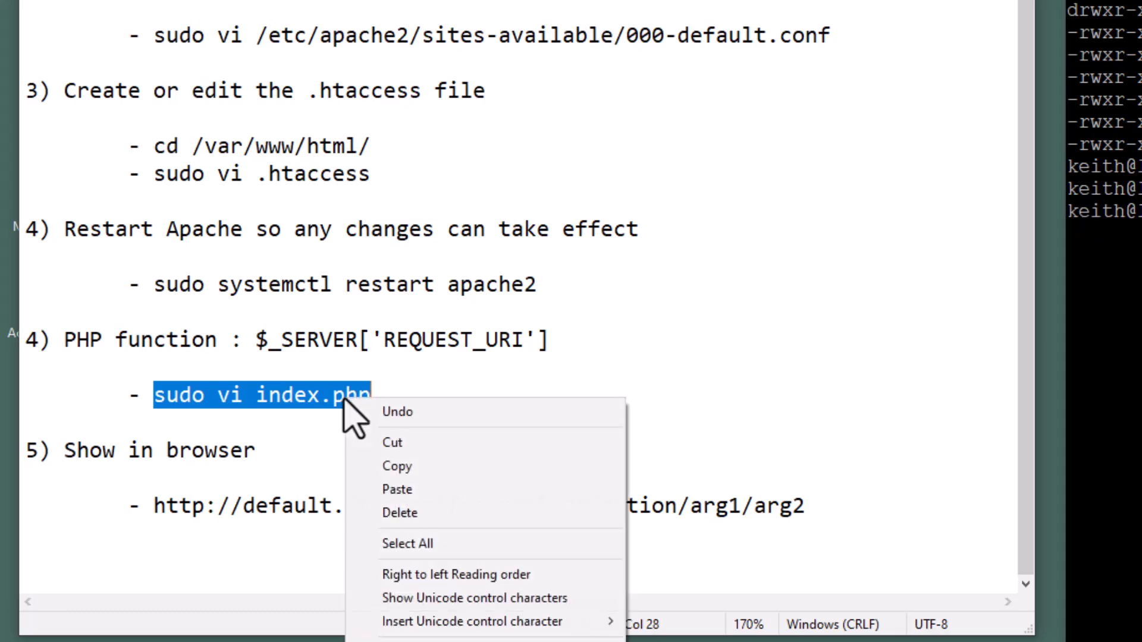
{"action": "left_click", "coordinate": [396, 466]}
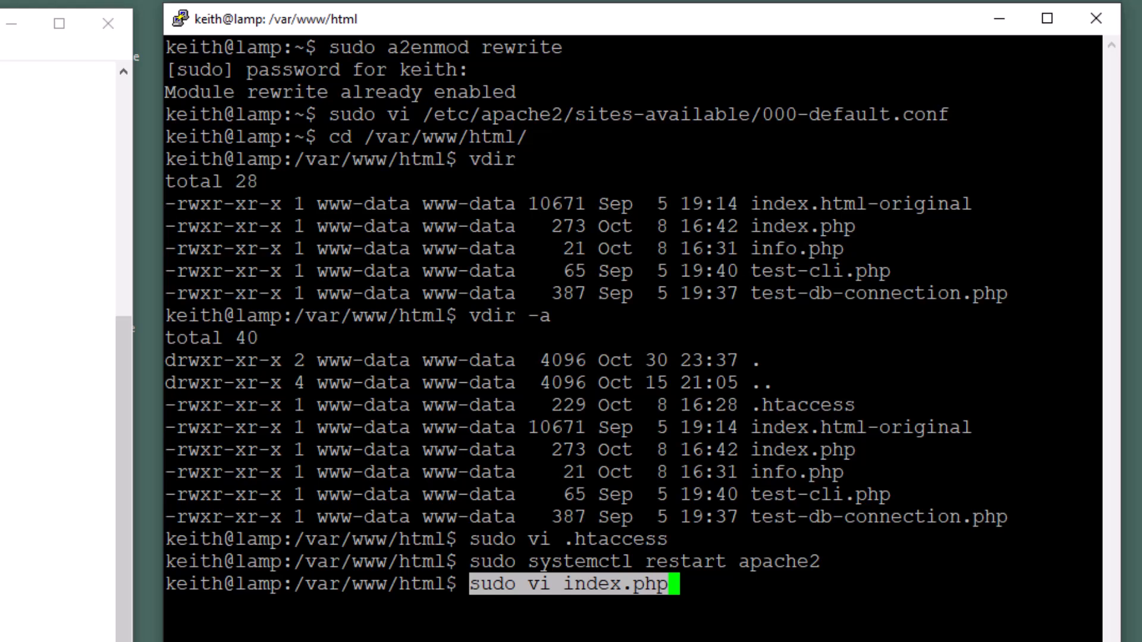
Open index.php in vi to check the REQUEST_URI echo, then quit with :q
{"action": "key", "text": "Return"}
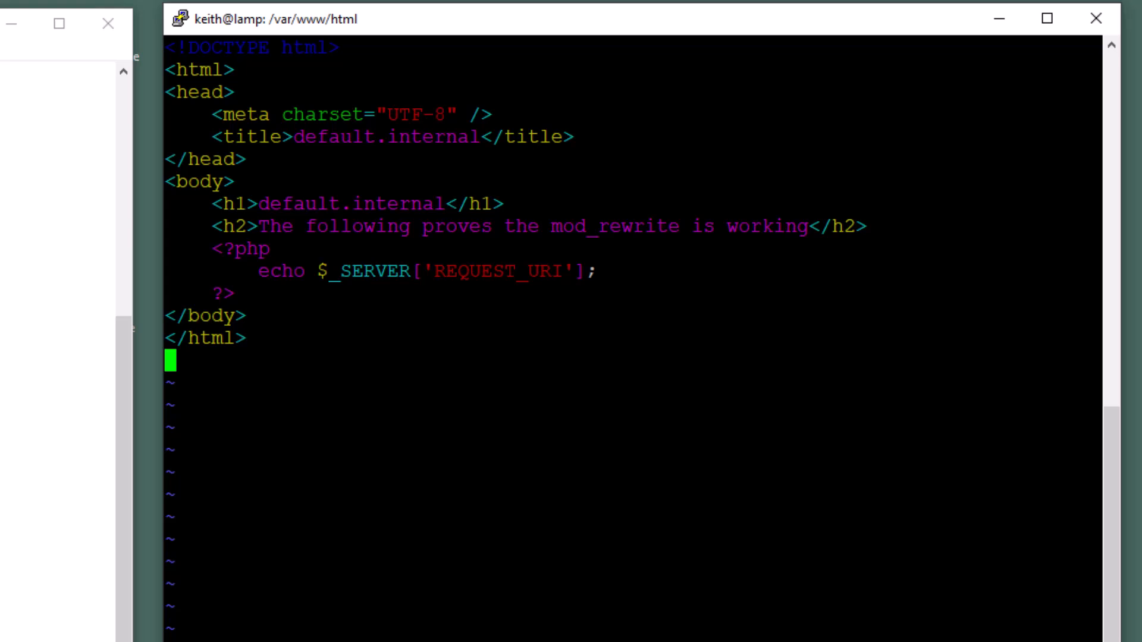
{"action": "mouse_move", "coordinate": [289, 353]}
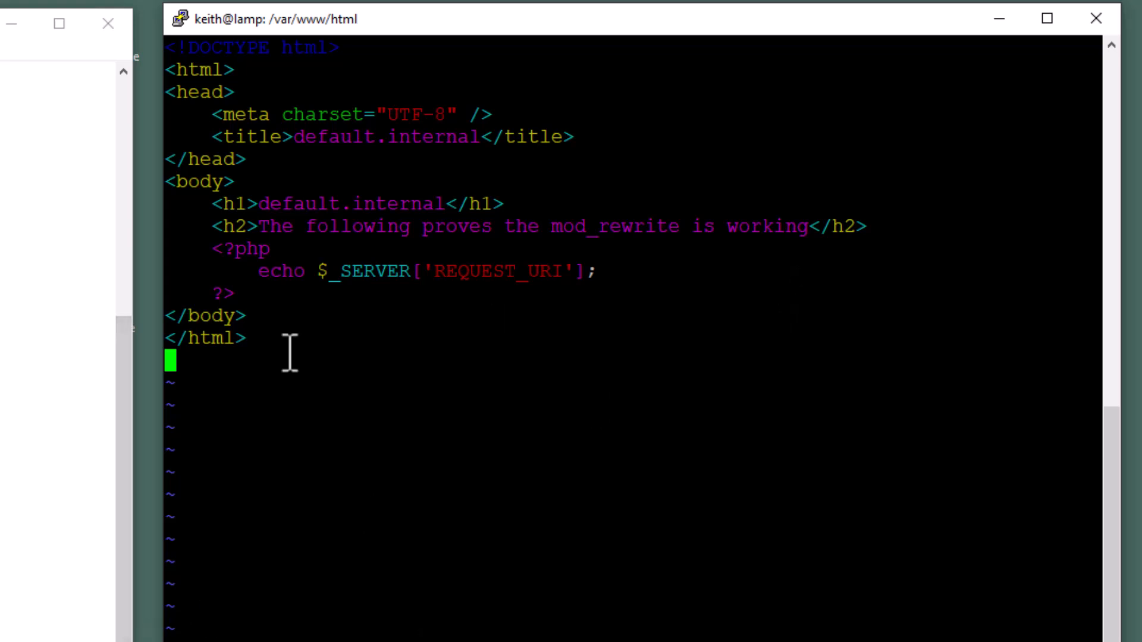
{"action": "mouse_move", "coordinate": [256, 273]}
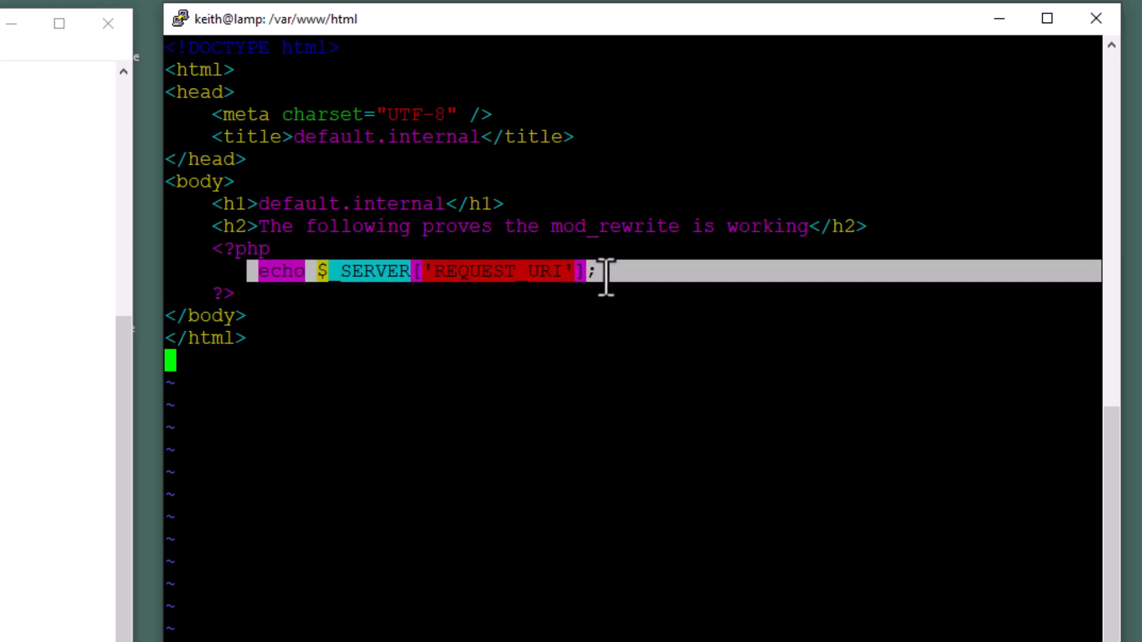
{"action": "mouse_move", "coordinate": [596, 345]}
{"action": "type", "text": ":"}
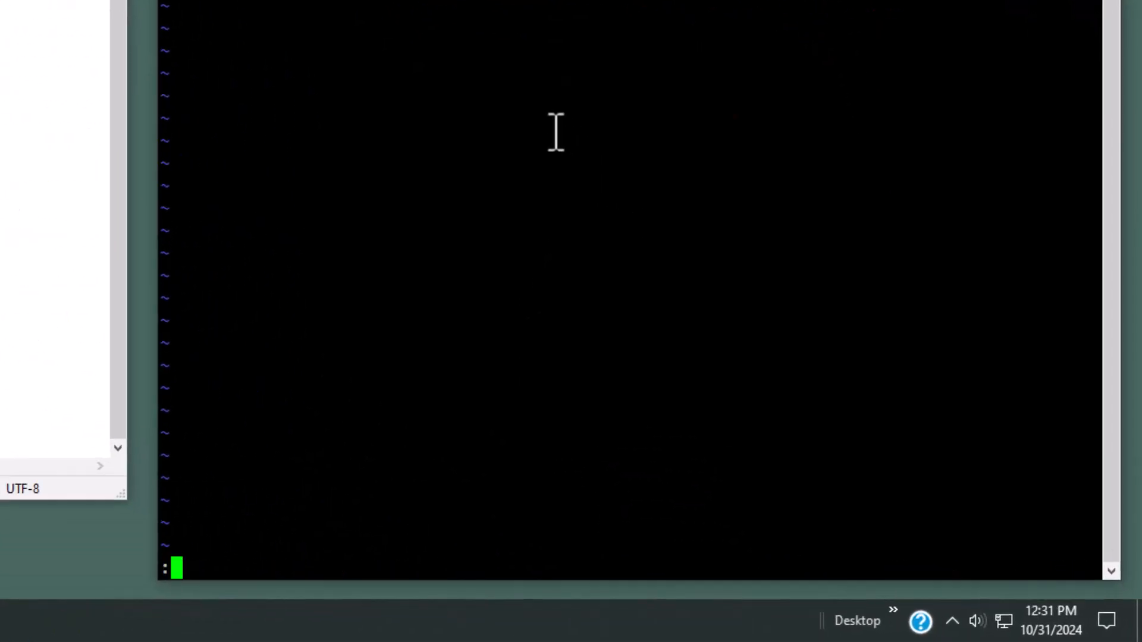
{"action": "type", "text": "q"}
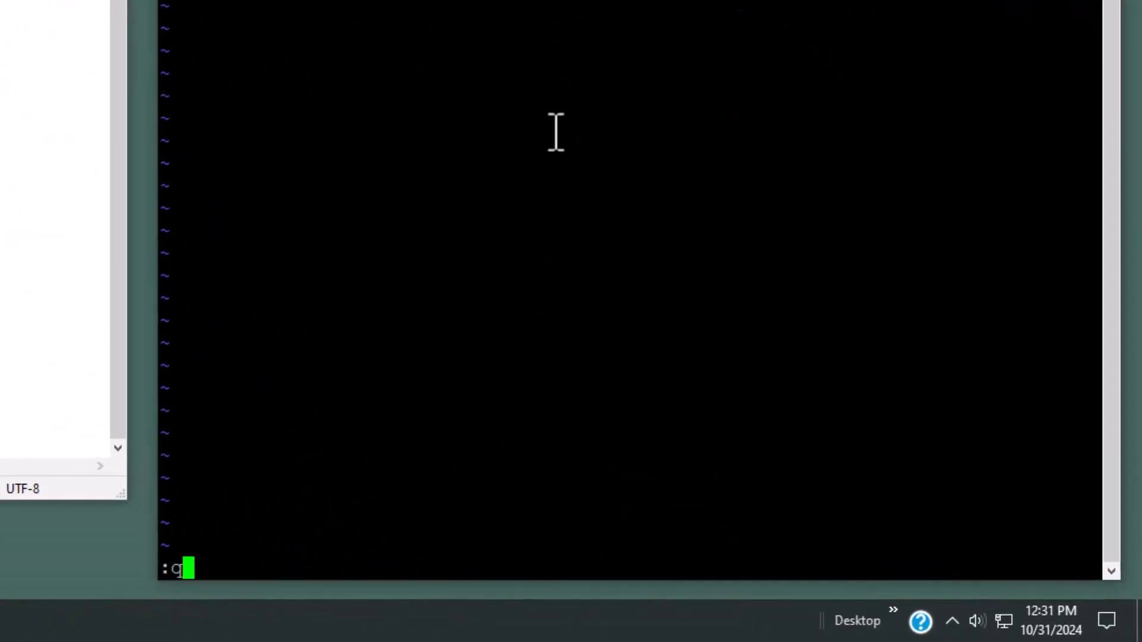
{"action": "key", "text": "Return"}
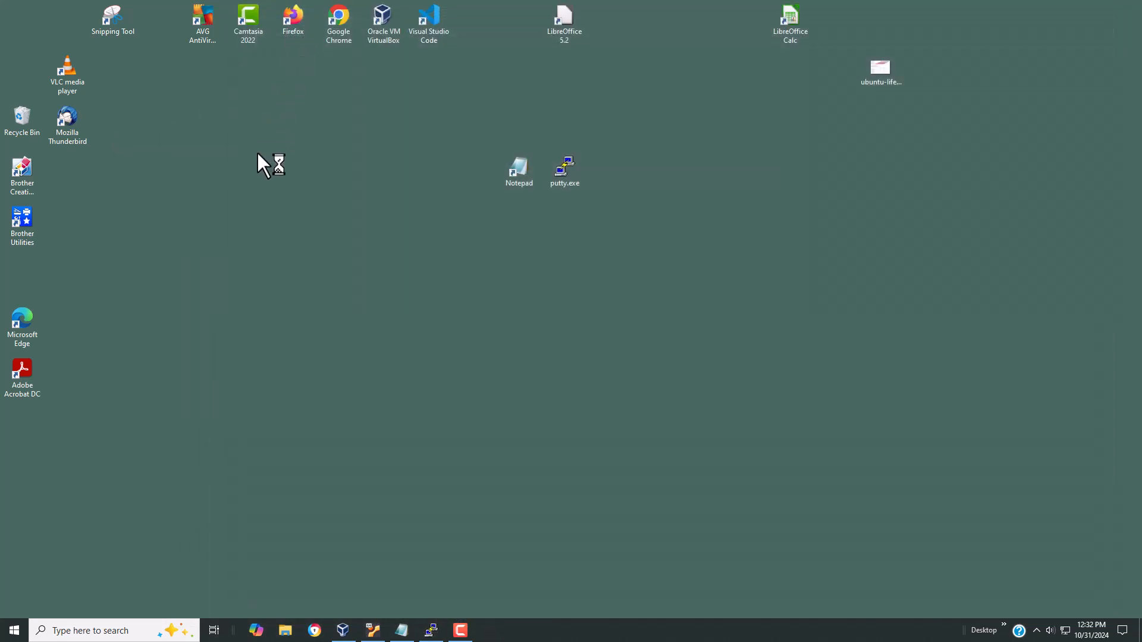
{"action": "mouse_move", "coordinate": [230, 228]}
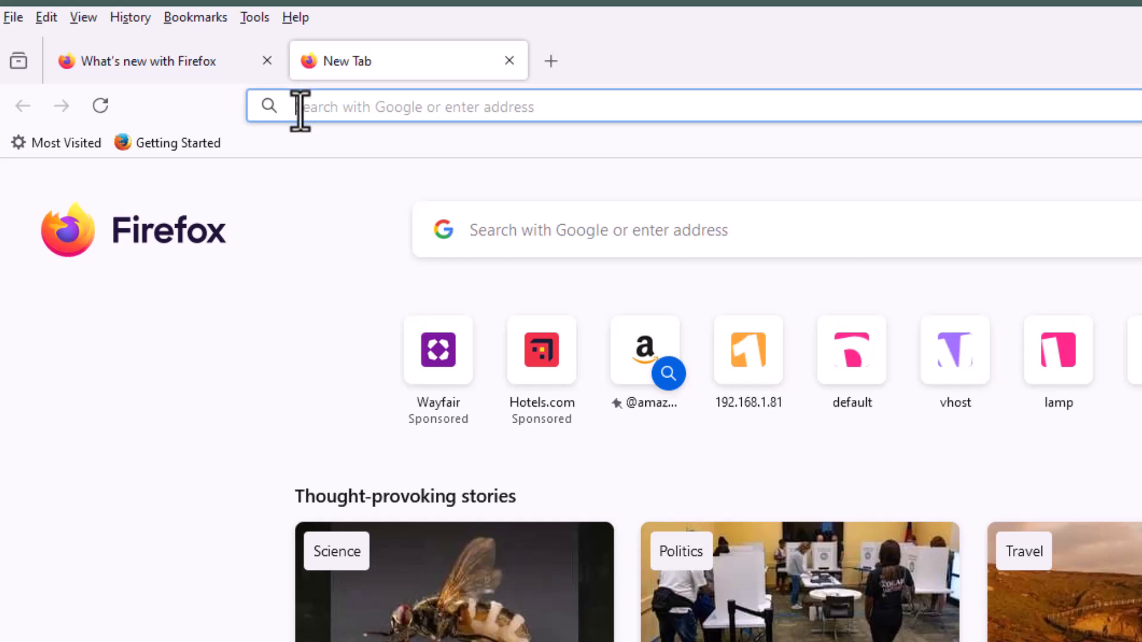
{"action": "type", "text": "http://default.internal/controller/action/arg1/arg2"}
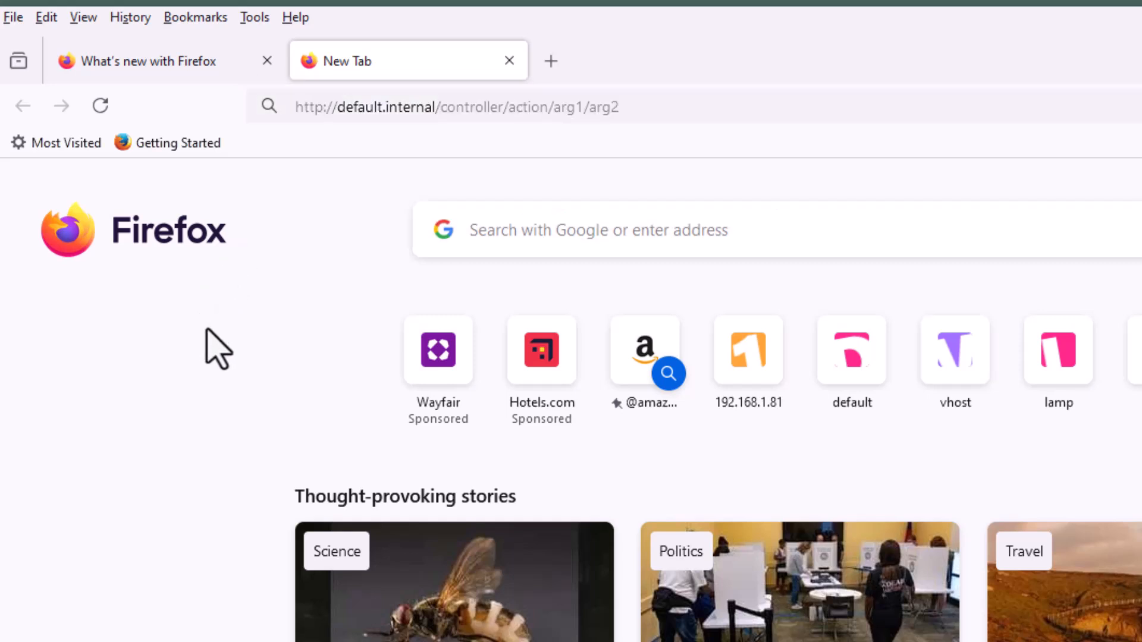
{"action": "mouse_move", "coordinate": [333, 122]}
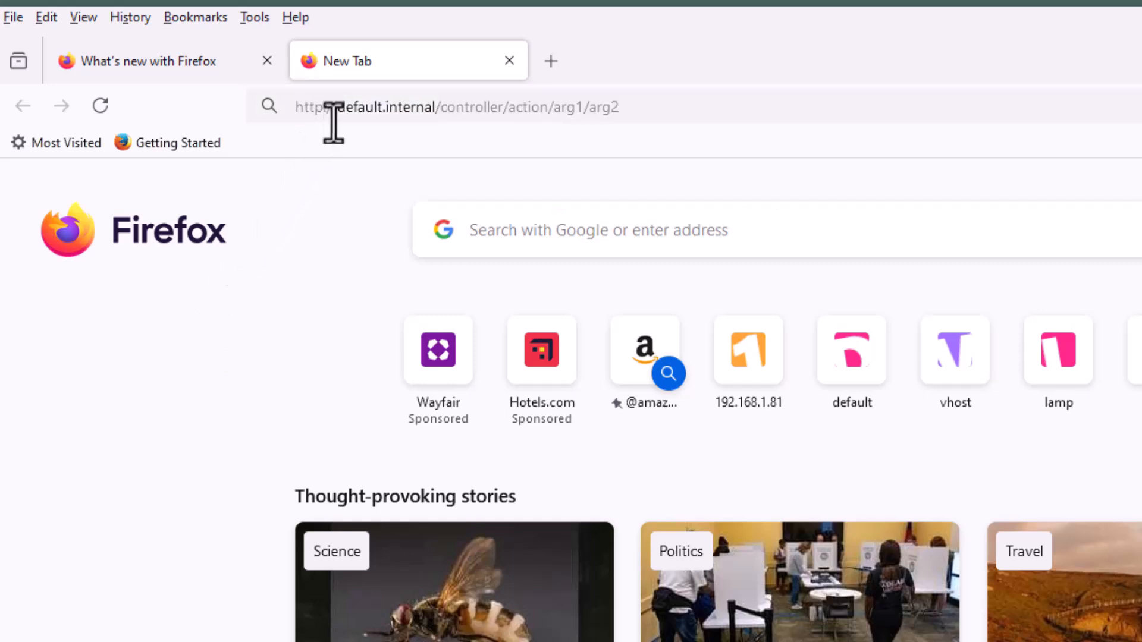
{"action": "mouse_move", "coordinate": [148, 551]}
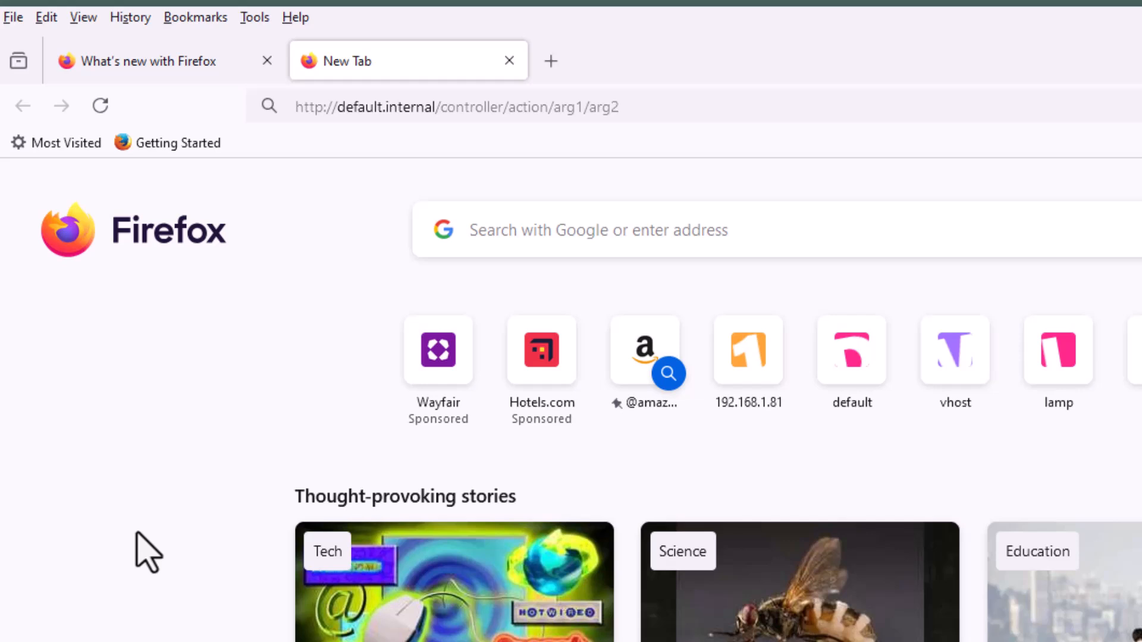
{"action": "left_click", "coordinate": [456, 106]}
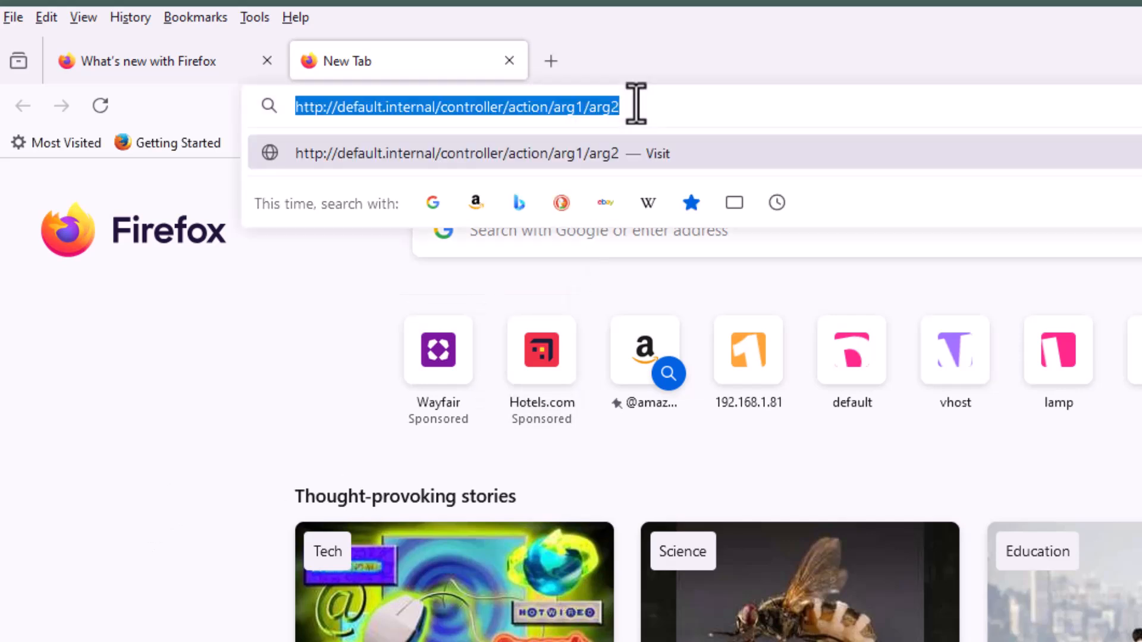
{"action": "left_click", "coordinate": [442, 107]}
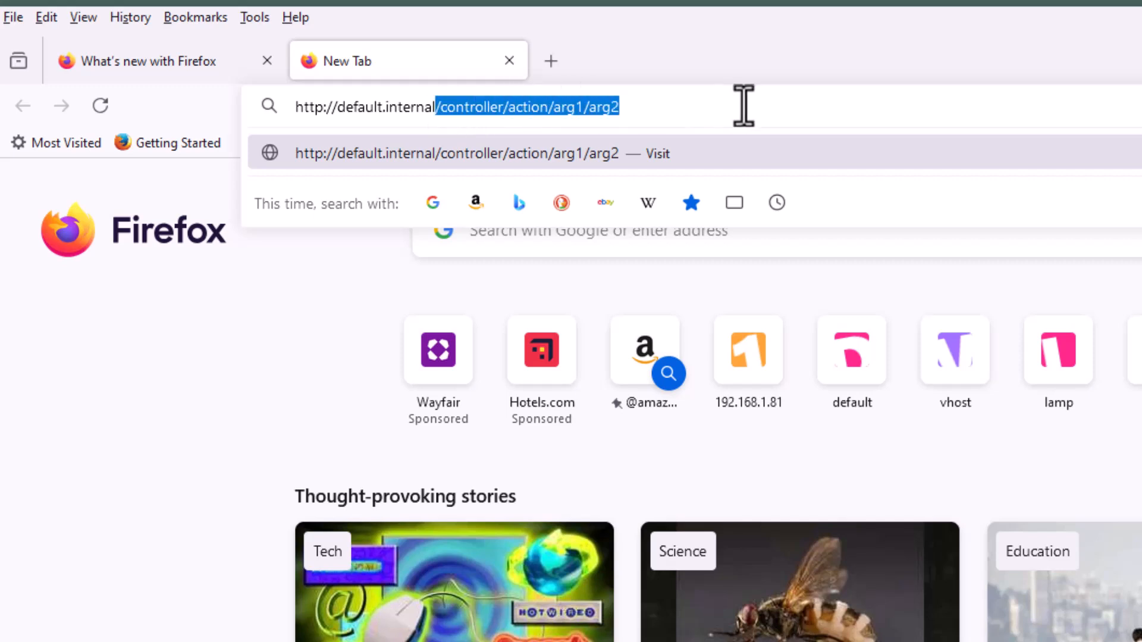
{"action": "mouse_move", "coordinate": [769, 106]}
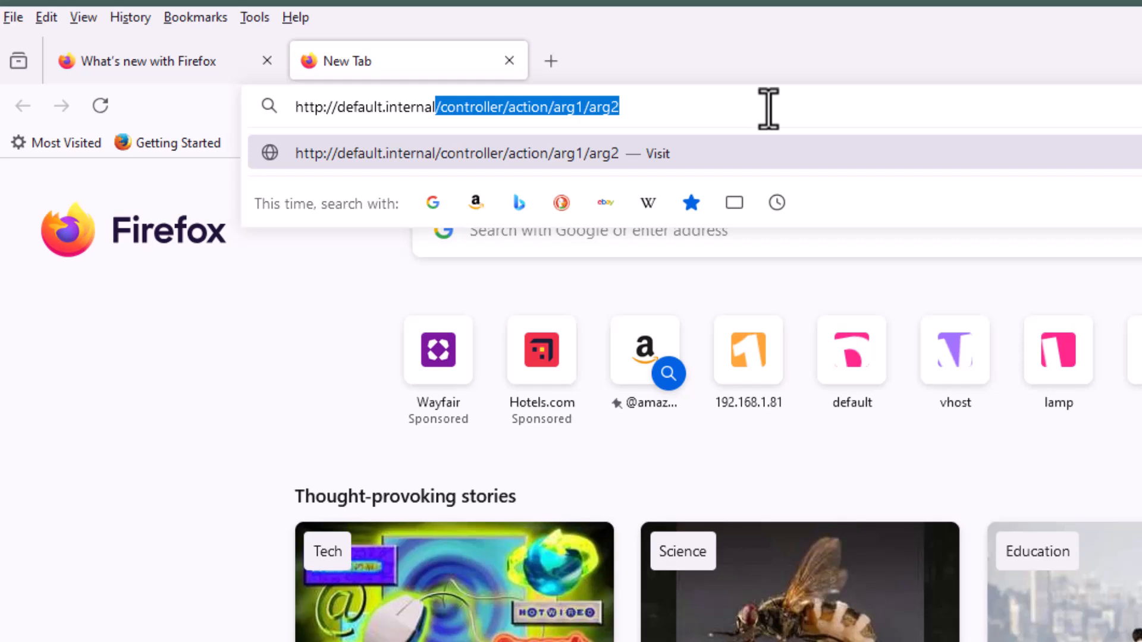
{"action": "key", "text": "Return"}
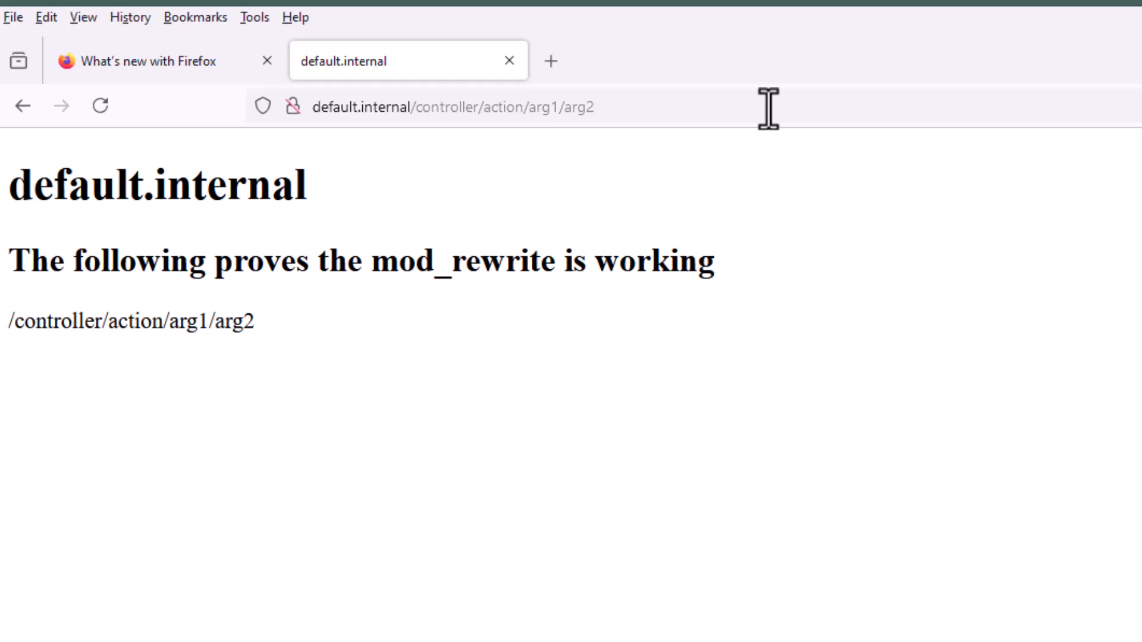
{"action": "mouse_move", "coordinate": [18, 331]}
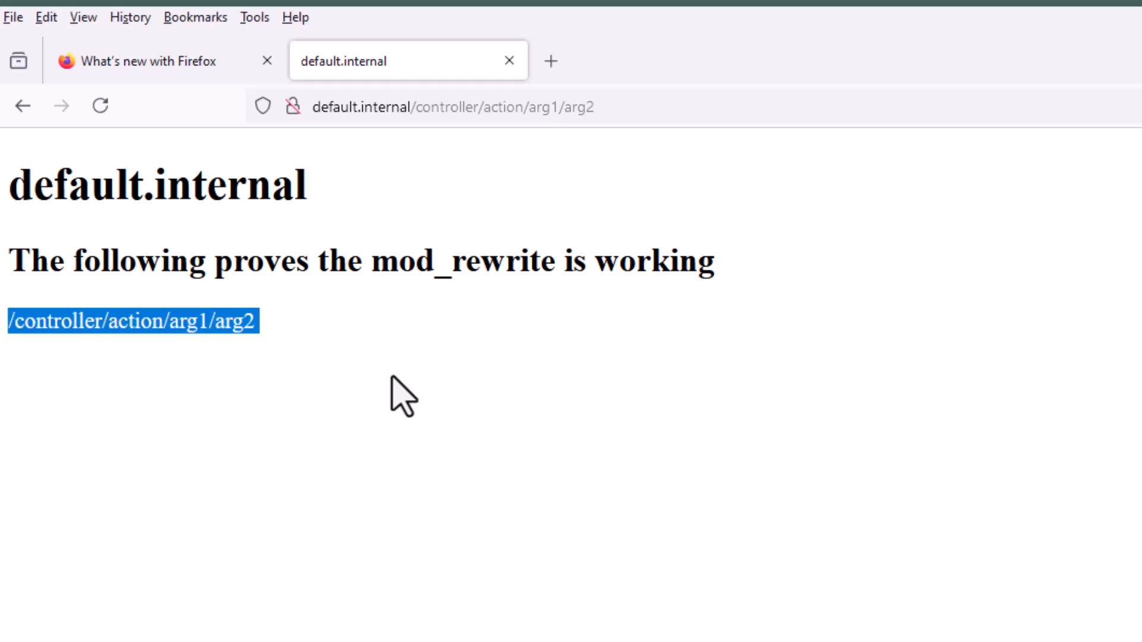
{"action": "mouse_move", "coordinate": [380, 482]}
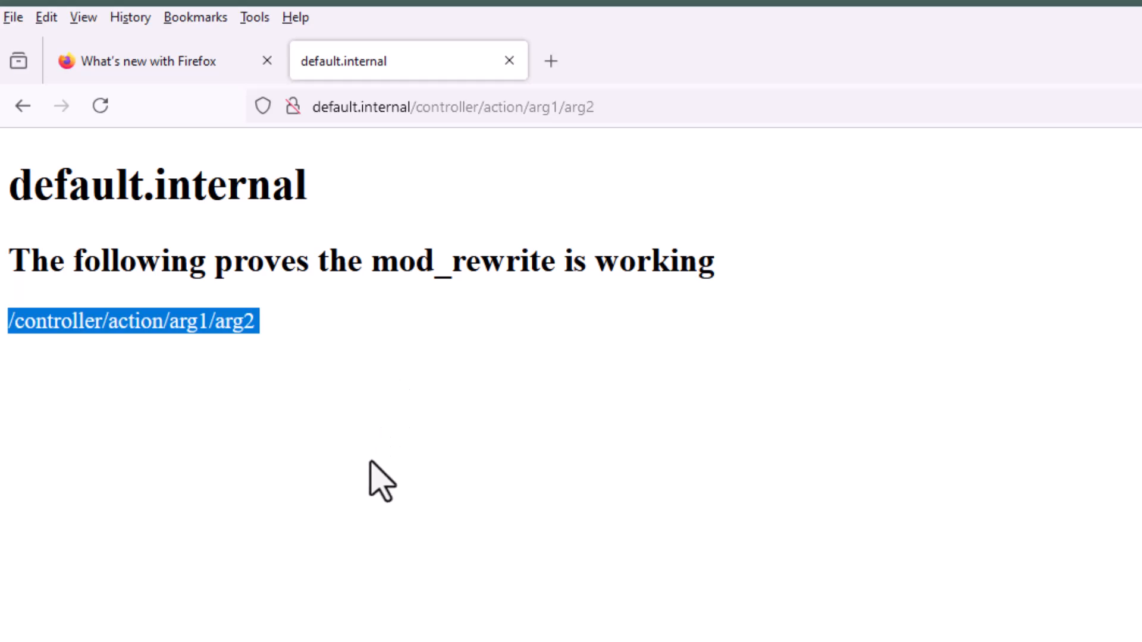
{"action": "mouse_move", "coordinate": [354, 521]}
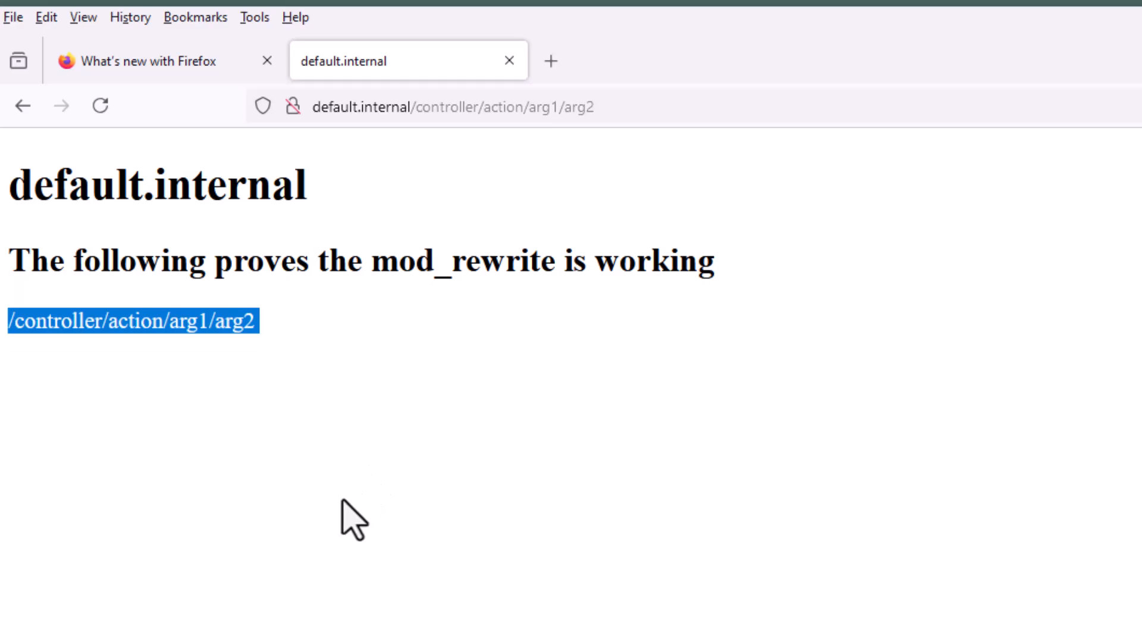